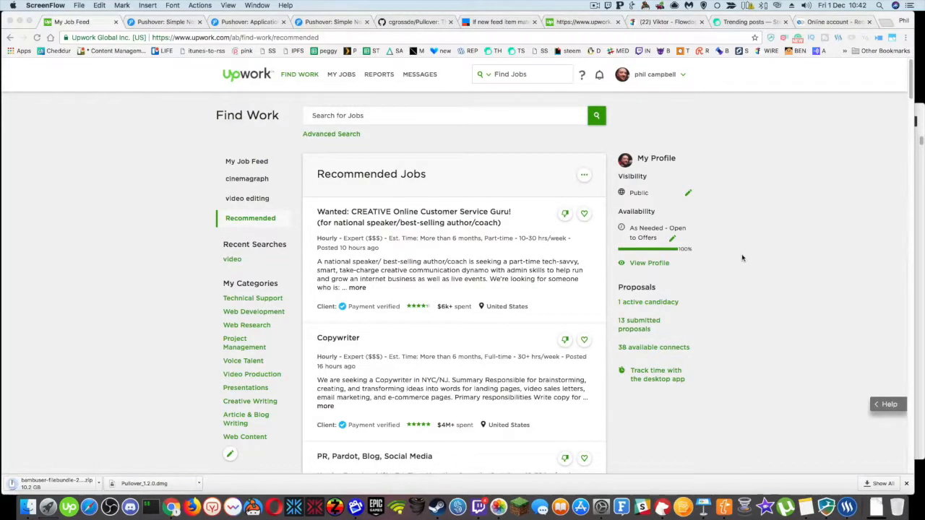
{"action": "mouse_move", "coordinate": [743, 254]}
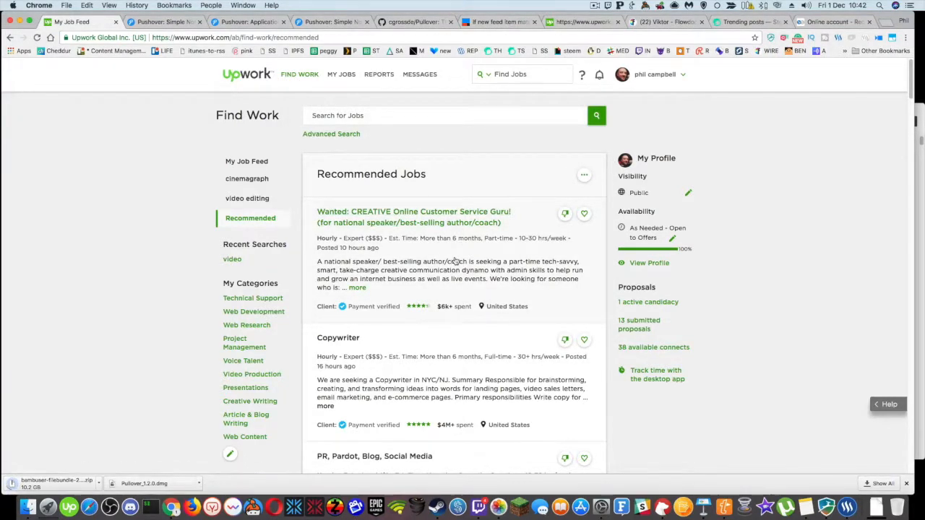
{"action": "mouse_move", "coordinate": [483, 257]}
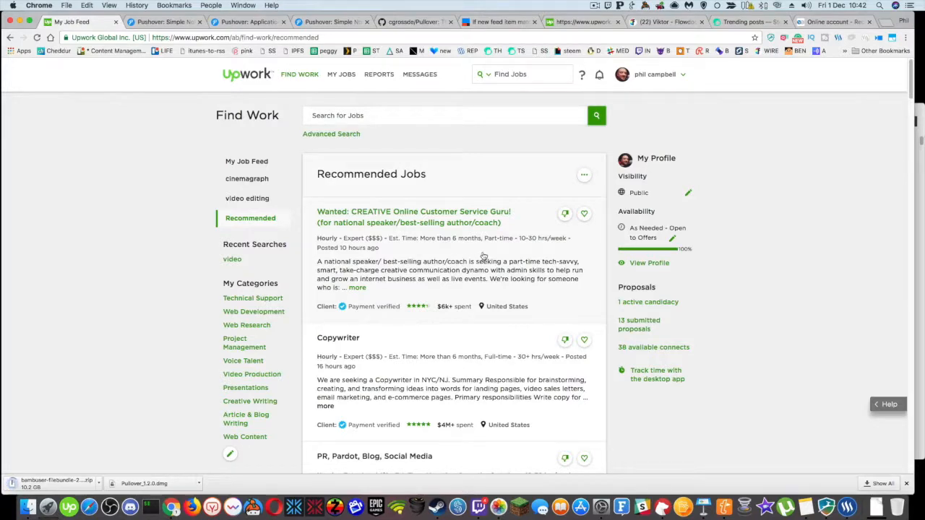
{"action": "mouse_move", "coordinate": [368, 251]}
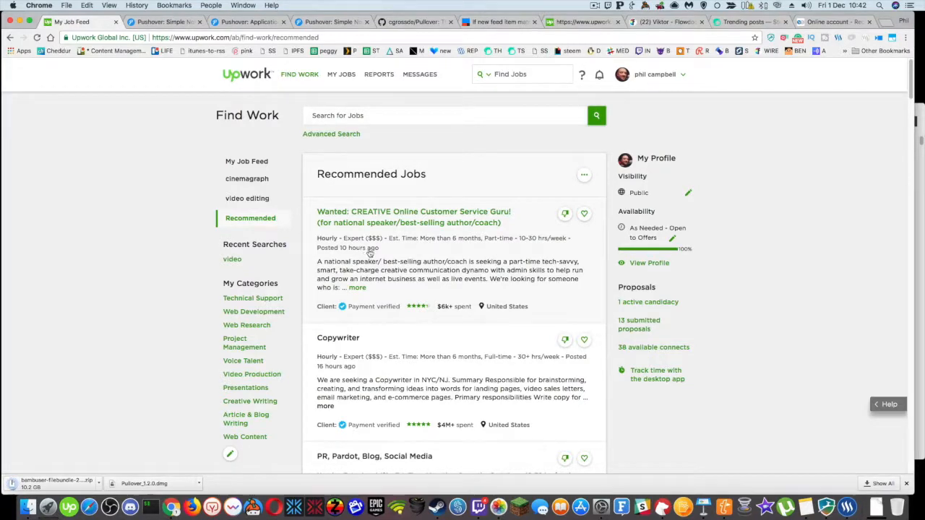
{"action": "mouse_move", "coordinate": [385, 311]}
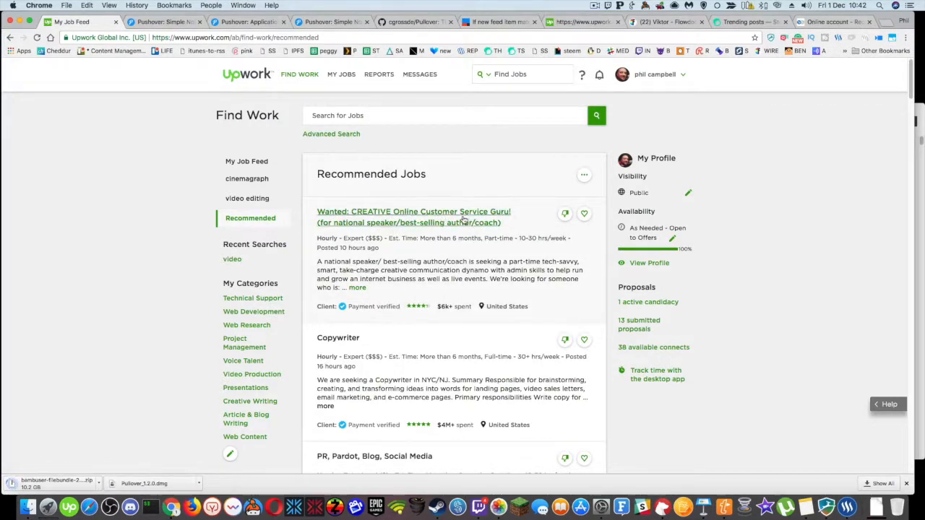
{"action": "mouse_move", "coordinate": [370, 233]}
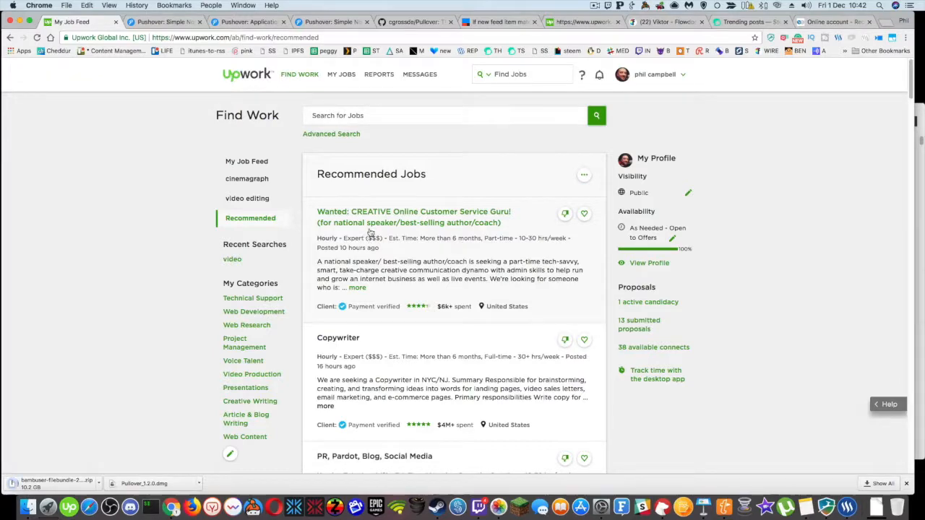
{"action": "mouse_move", "coordinate": [513, 297]}
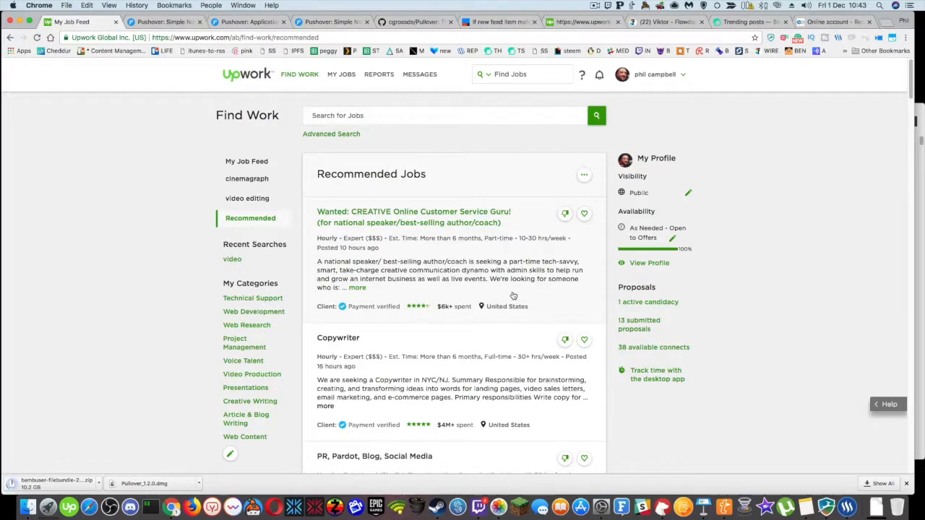
- Review the Upwork job list and read the Social Media Marketer job details
{"action": "scroll", "scroll_direction": "down", "scroll_amount": 3}
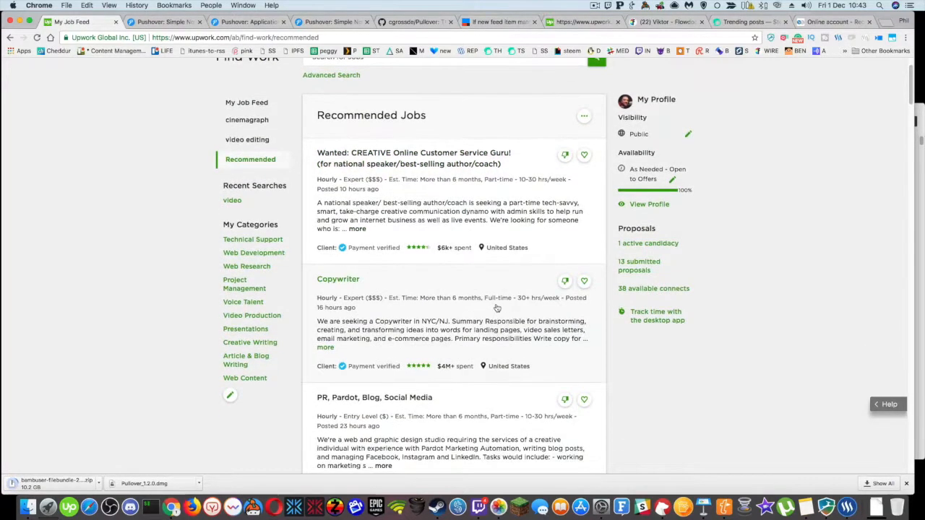
{"action": "scroll", "scroll_direction": "down", "scroll_amount": 3}
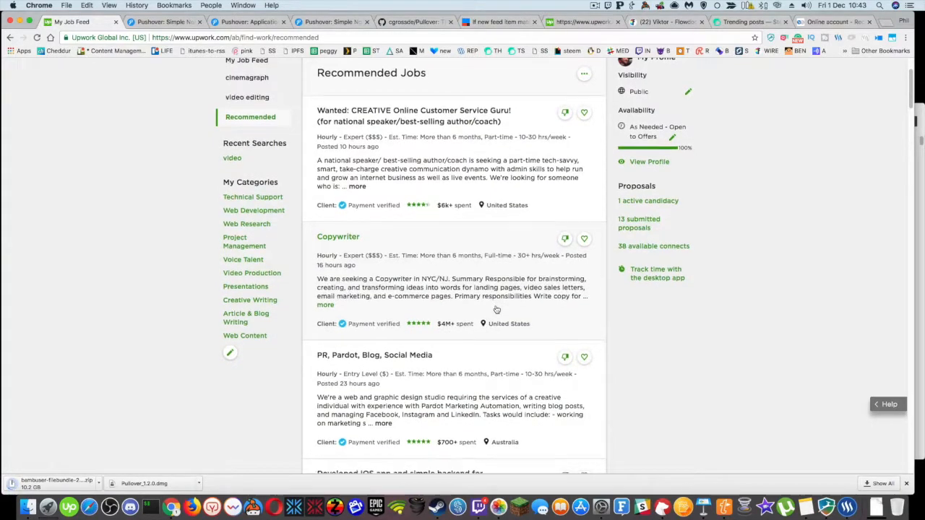
{"action": "scroll", "scroll_direction": "down", "scroll_amount": 3}
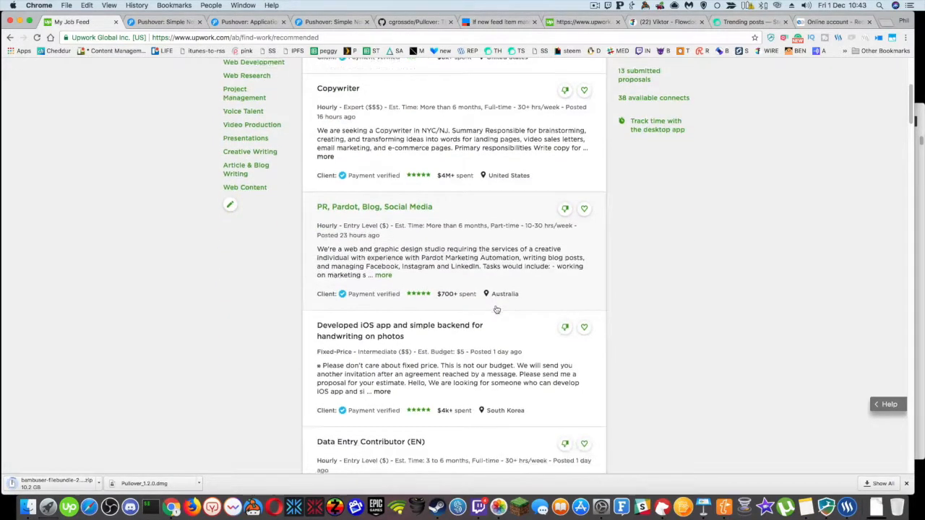
{"action": "scroll", "scroll_direction": "down", "scroll_amount": 3}
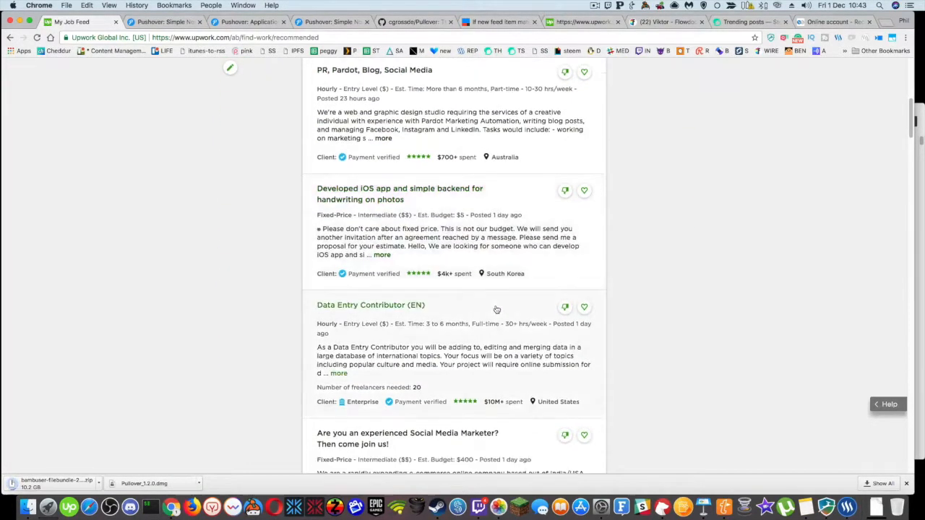
{"action": "scroll", "scroll_direction": "down", "scroll_amount": 3}
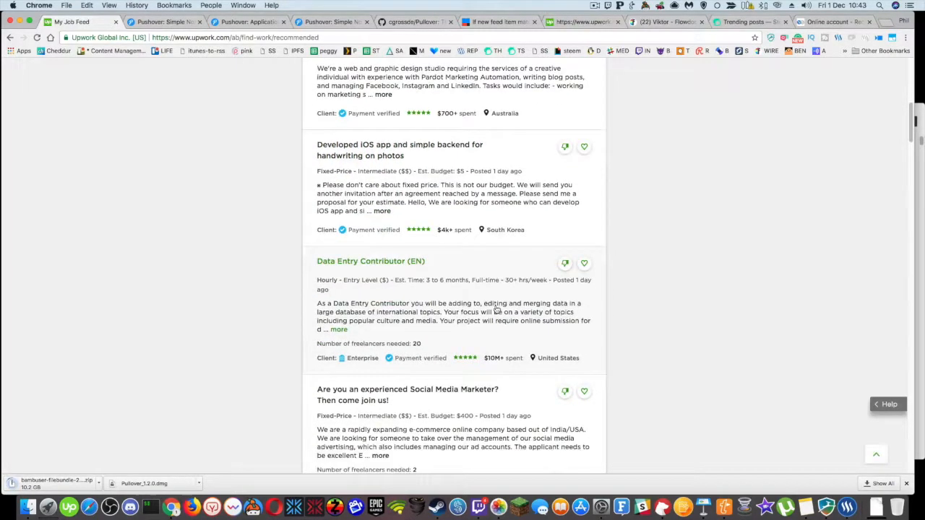
{"action": "scroll", "scroll_direction": "down", "scroll_amount": 3}
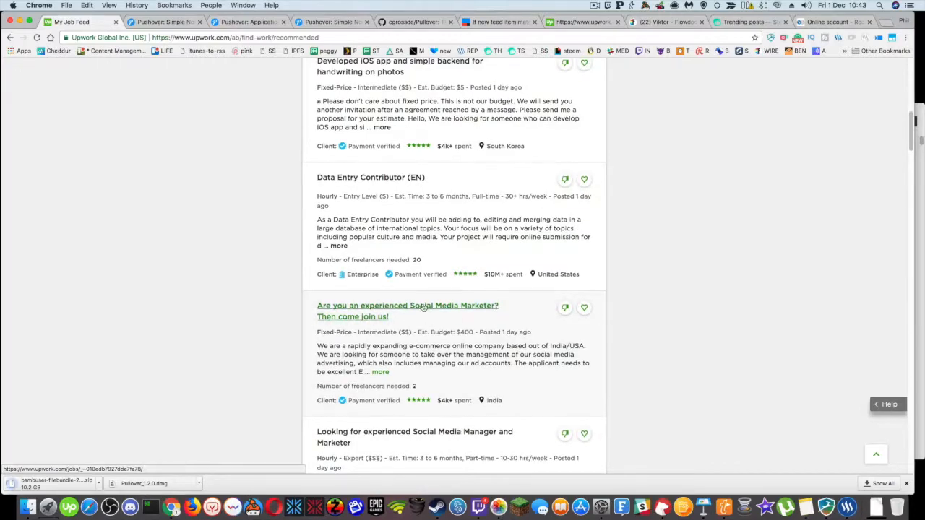
{"action": "left_click", "coordinate": [407, 305]}
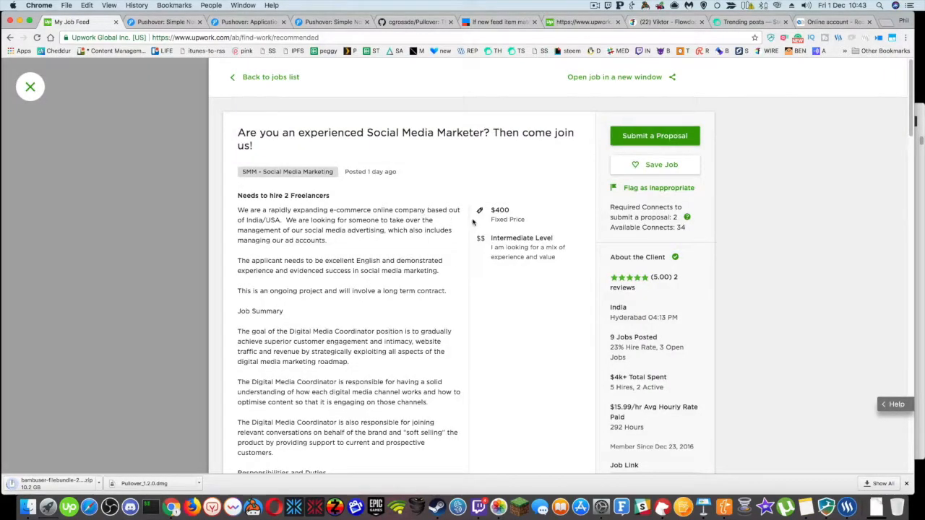
{"action": "mouse_move", "coordinate": [324, 220]}
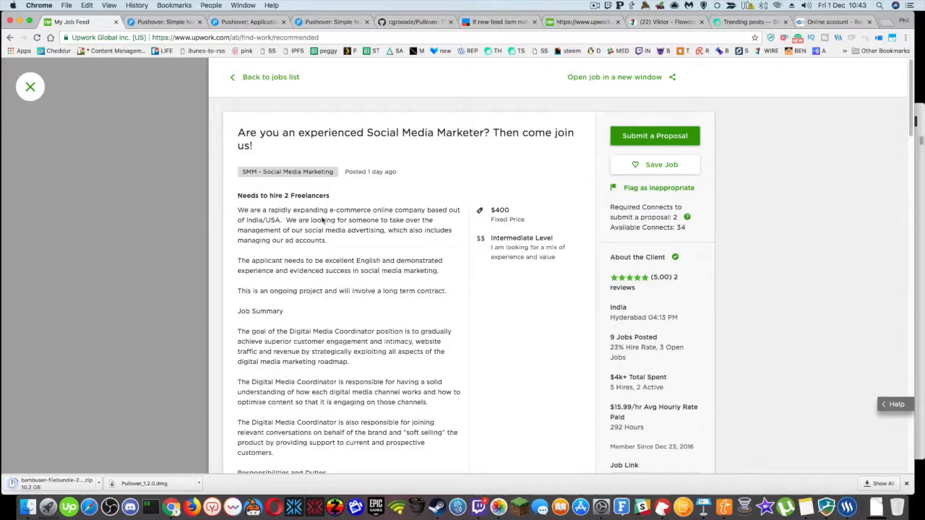
{"action": "scroll", "scroll_direction": "down", "scroll_amount": 3}
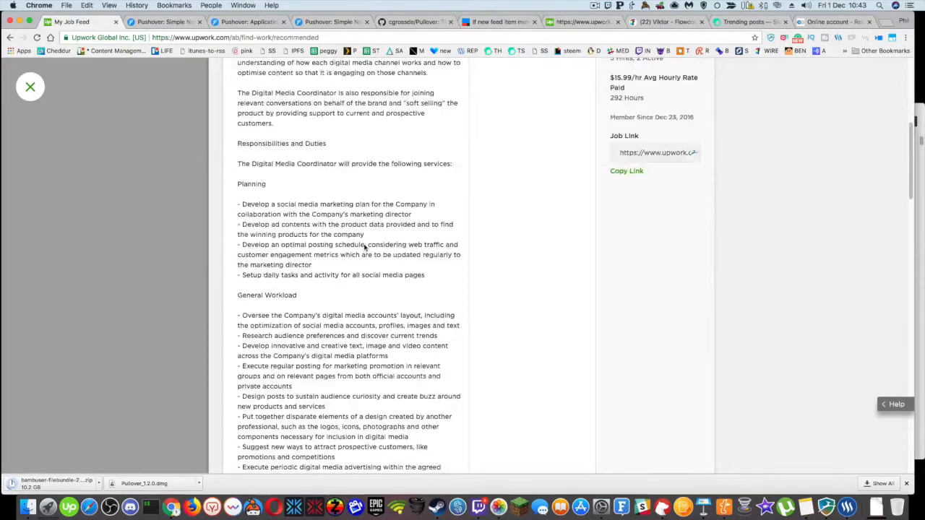
{"action": "scroll", "scroll_direction": "down", "scroll_amount": 3}
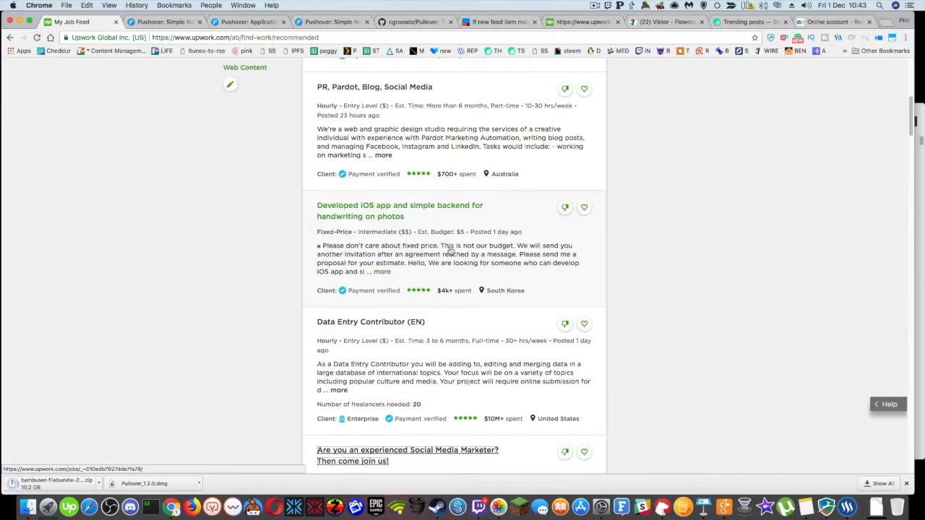
{"action": "scroll", "scroll_direction": "up", "scroll_amount": 3}
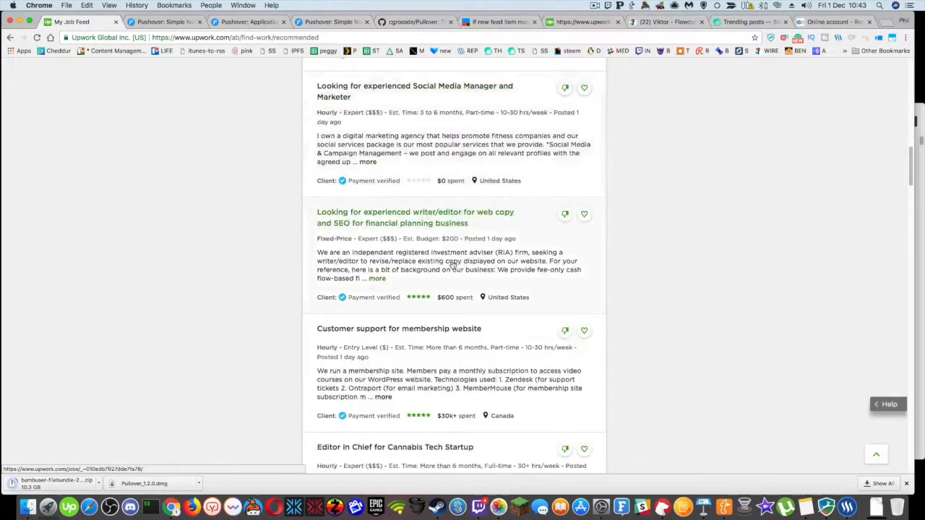
{"action": "scroll", "scroll_direction": "down", "scroll_amount": 3}
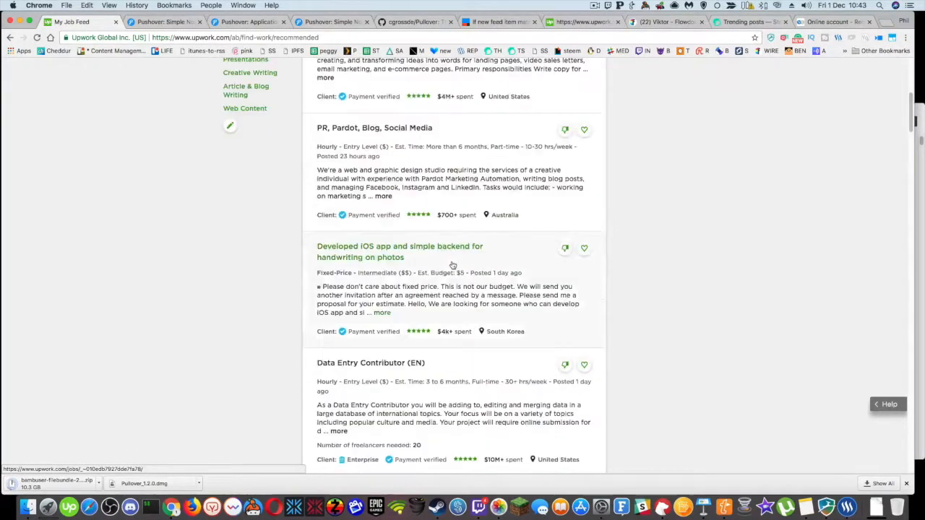
{"action": "scroll", "scroll_direction": "down", "scroll_amount": 3}
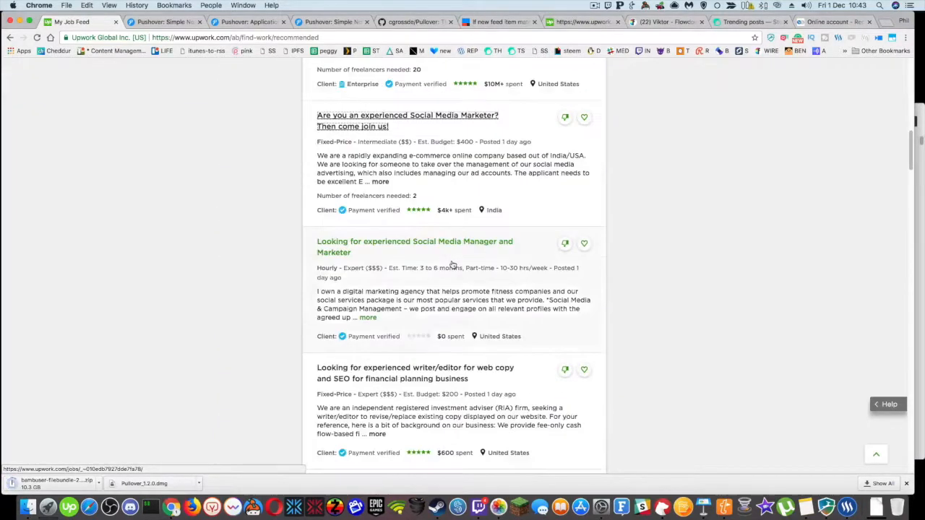
{"action": "scroll", "scroll_direction": "down", "scroll_amount": 3}
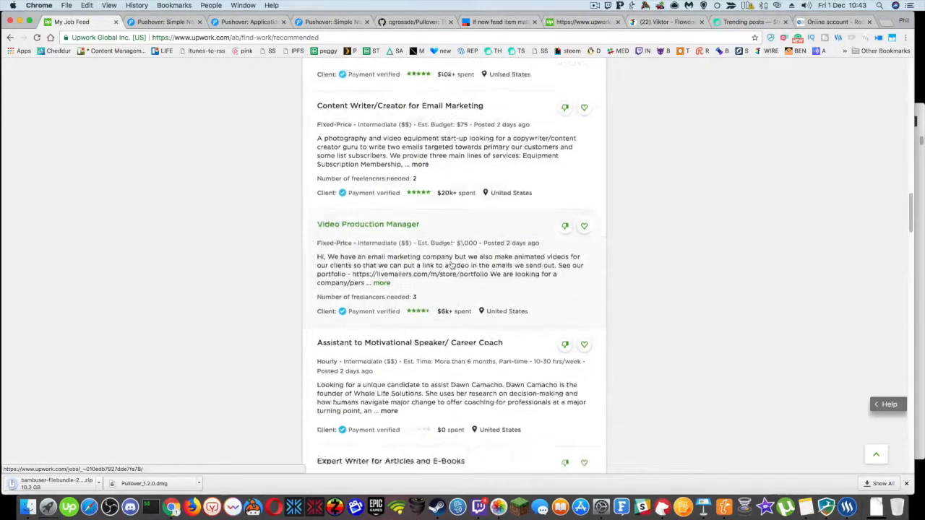
{"action": "scroll", "scroll_direction": "up", "scroll_amount": 3}
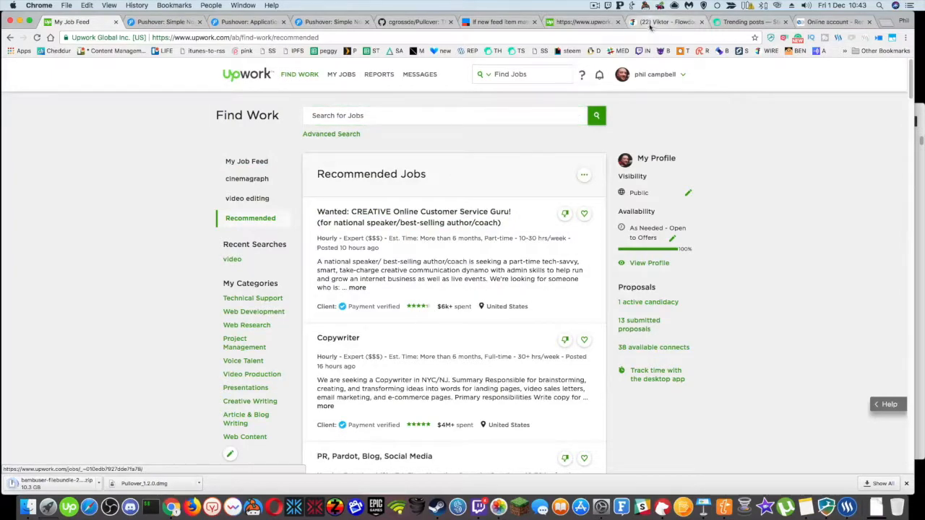
- Bring up the IFTTT Pushover applet that matches 'conference' in the Upwork RSS feed
{"action": "left_click", "coordinate": [499, 22]}
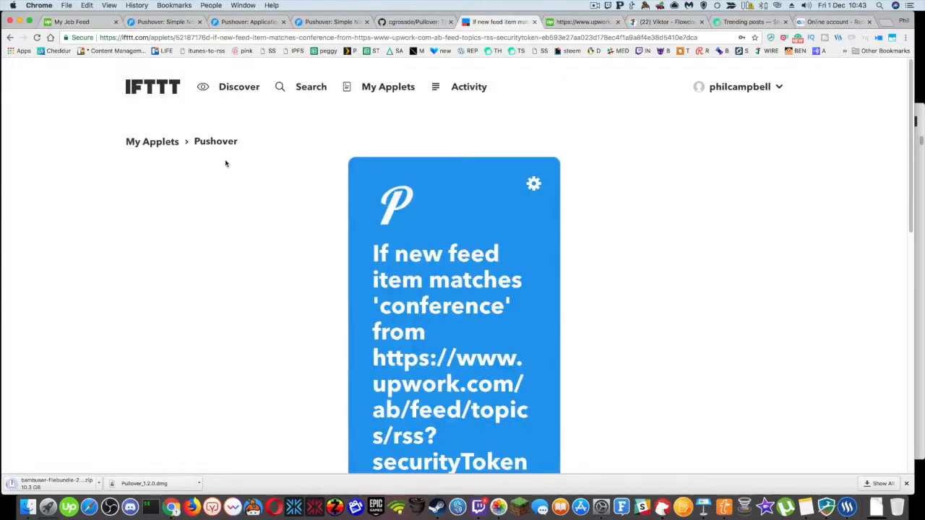
{"action": "mouse_move", "coordinate": [515, 237]}
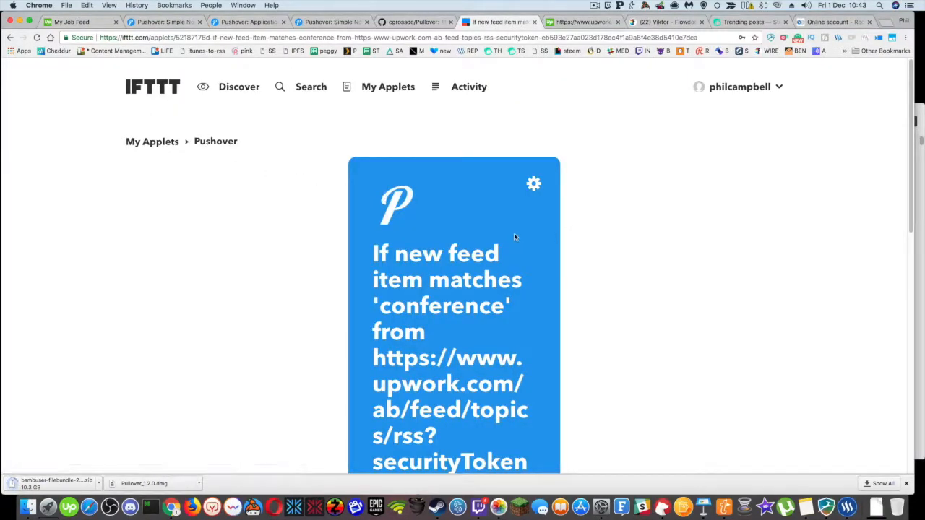
{"action": "scroll", "scroll_direction": "down", "scroll_amount": 3}
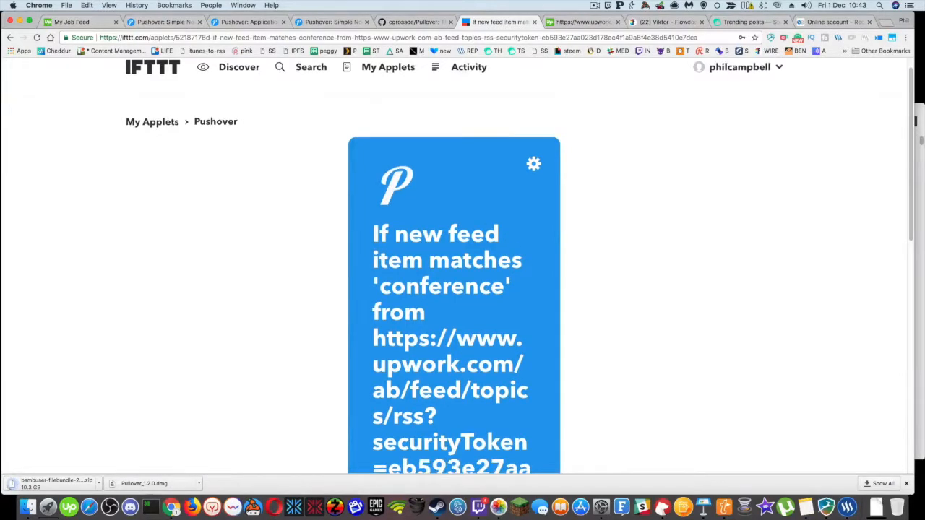
{"action": "scroll", "scroll_direction": "down", "scroll_amount": 3}
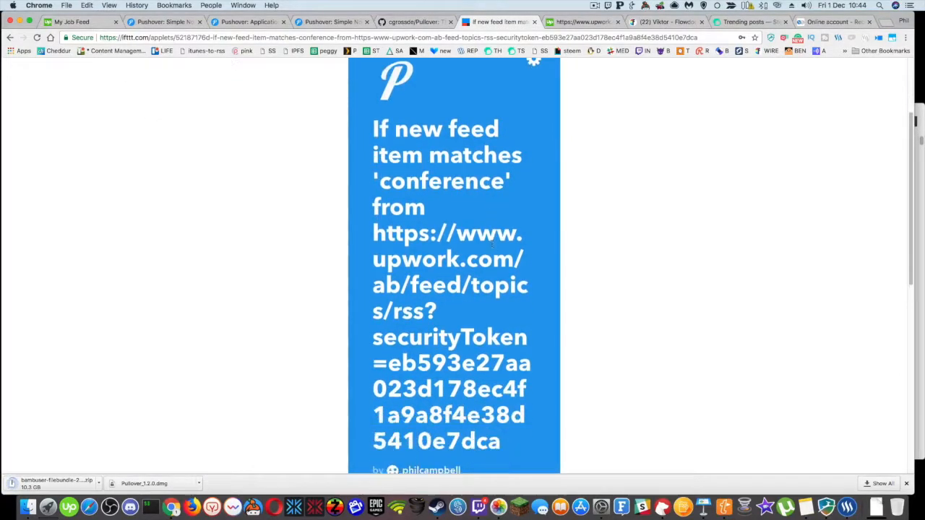
{"action": "scroll", "scroll_direction": "up", "scroll_amount": 3}
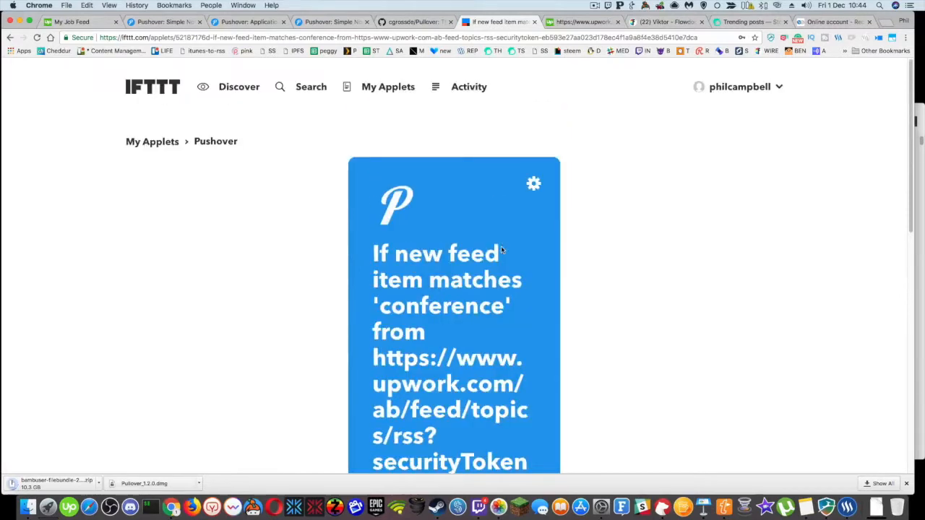
{"action": "mouse_move", "coordinate": [701, 95]}
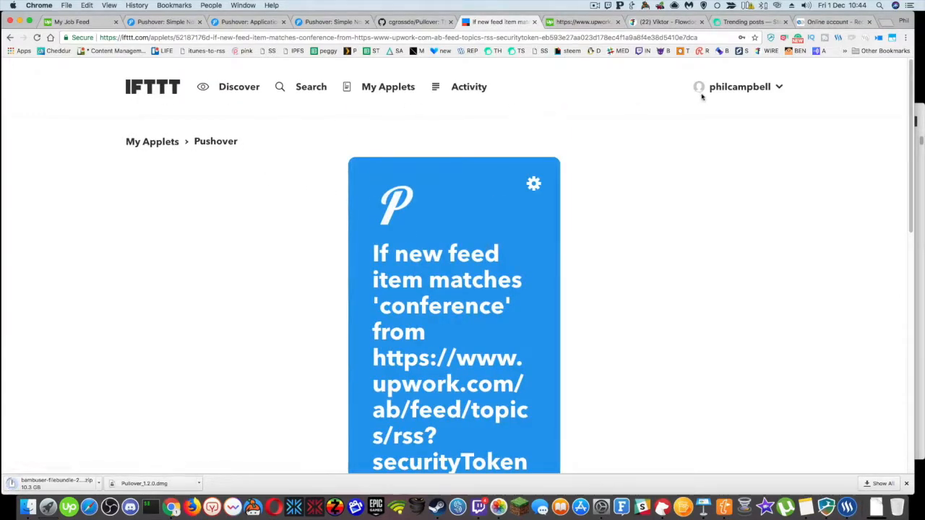
- Navigate from the account menu through services to the full My Applets list
{"action": "left_click", "coordinate": [738, 86]}
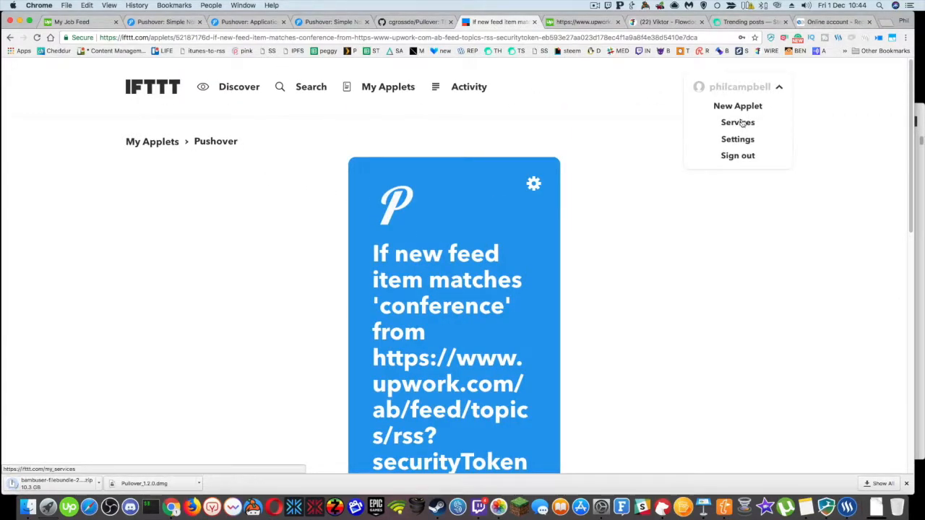
{"action": "left_click", "coordinate": [737, 121]}
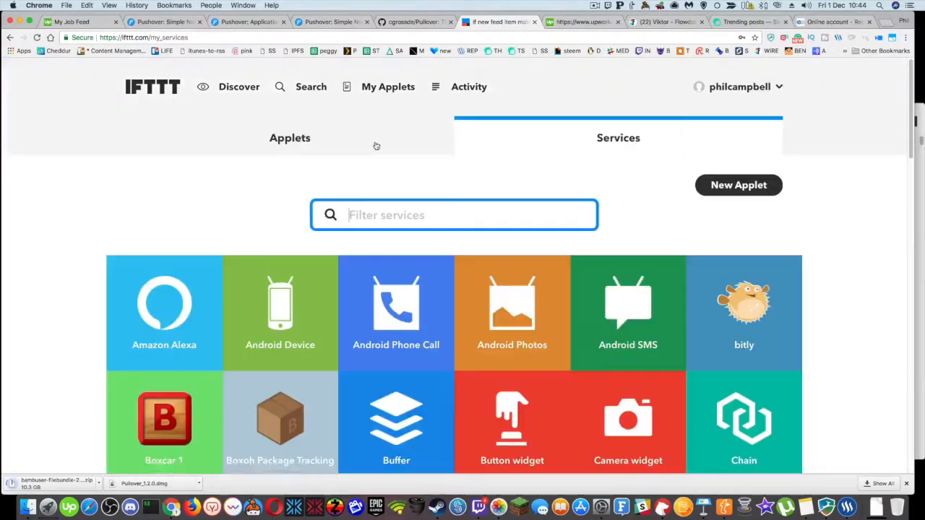
{"action": "left_click", "coordinate": [289, 137]}
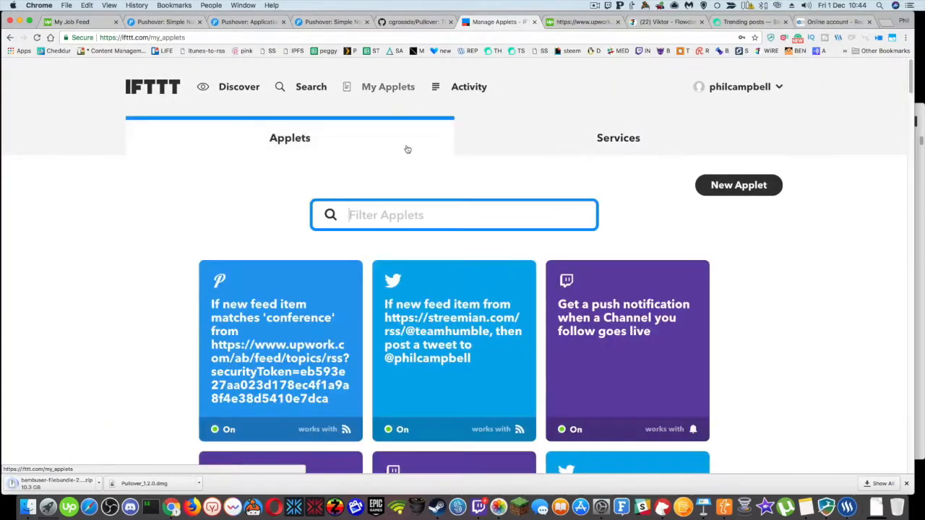
{"action": "scroll", "scroll_direction": "down", "scroll_amount": 3}
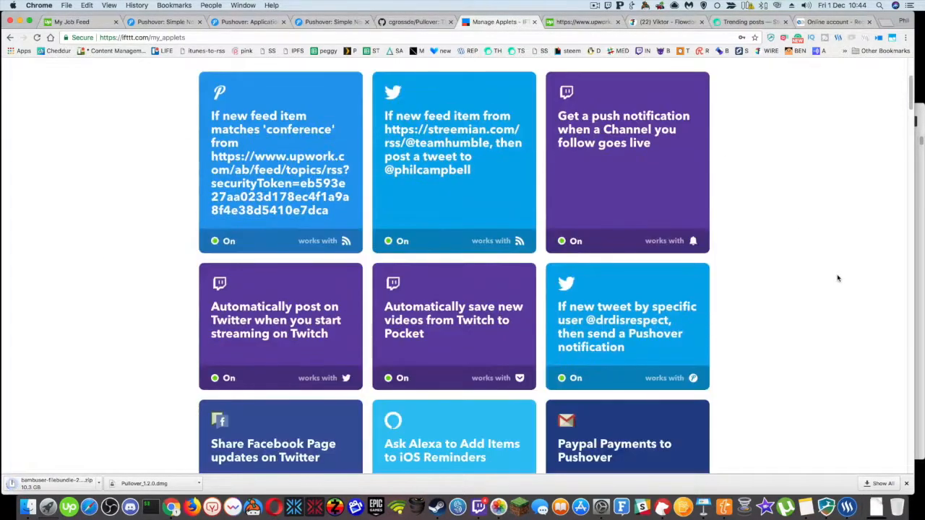
{"action": "scroll", "scroll_direction": "down", "scroll_amount": 3}
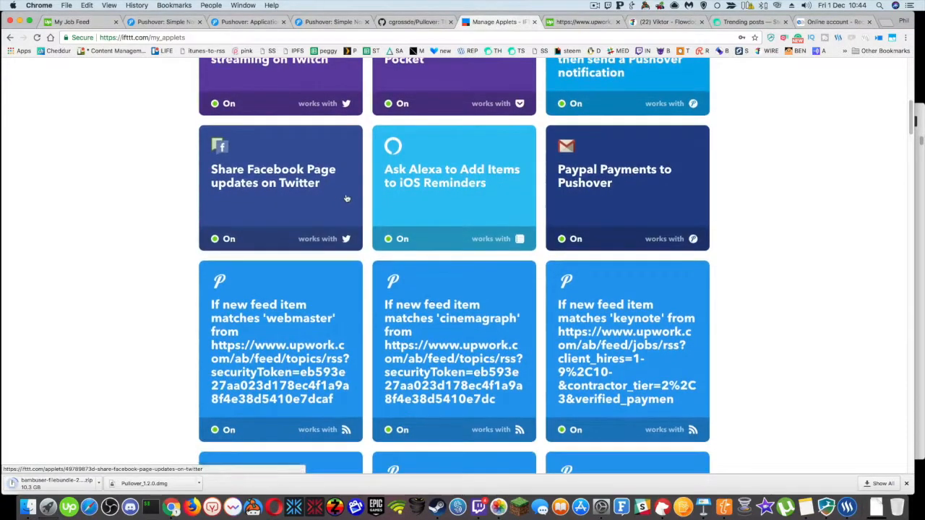
{"action": "mouse_move", "coordinate": [650, 341]}
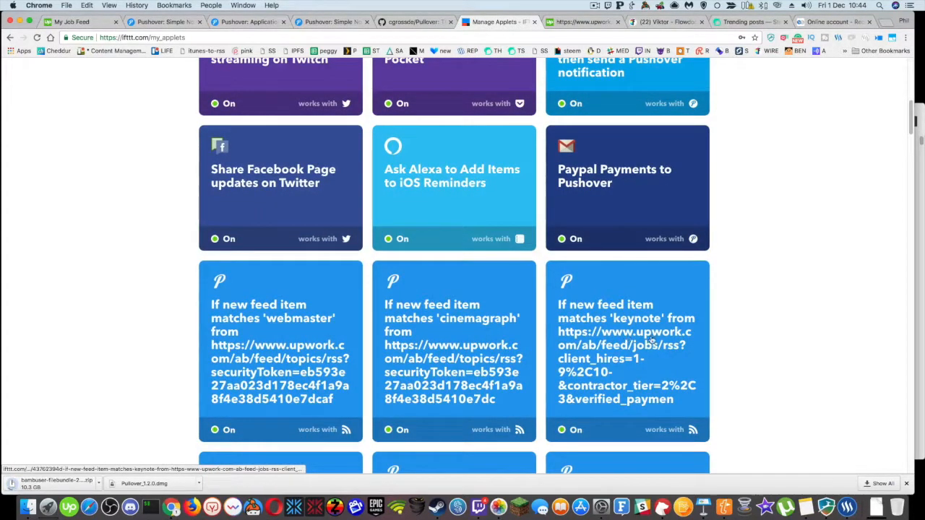
{"action": "scroll", "scroll_direction": "up", "scroll_amount": 3}
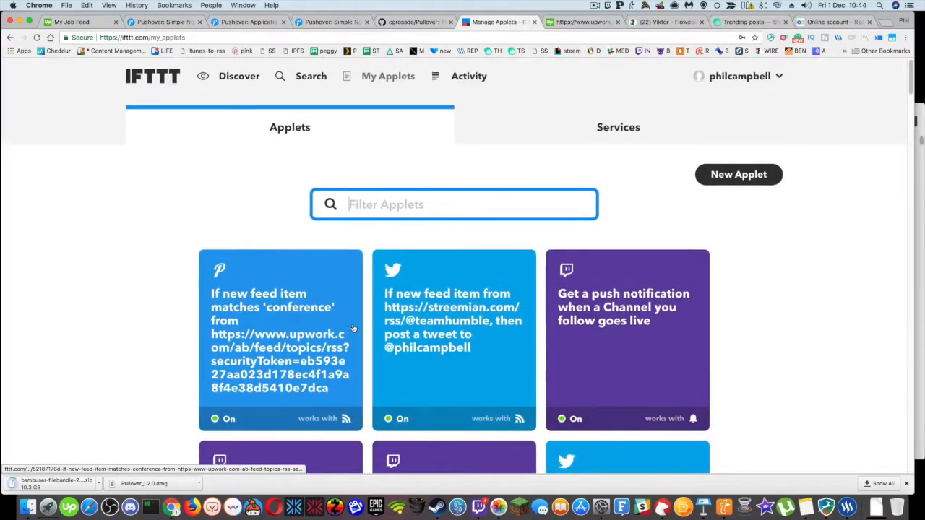
- Show the details of the 'conference' Upwork feed applet
{"action": "left_click", "coordinate": [281, 340]}
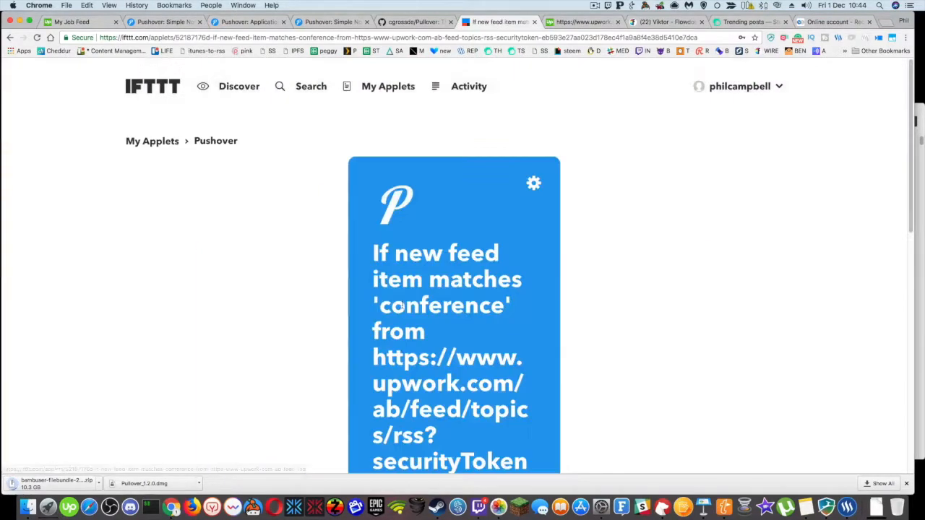
{"action": "scroll", "scroll_direction": "down", "scroll_amount": 3}
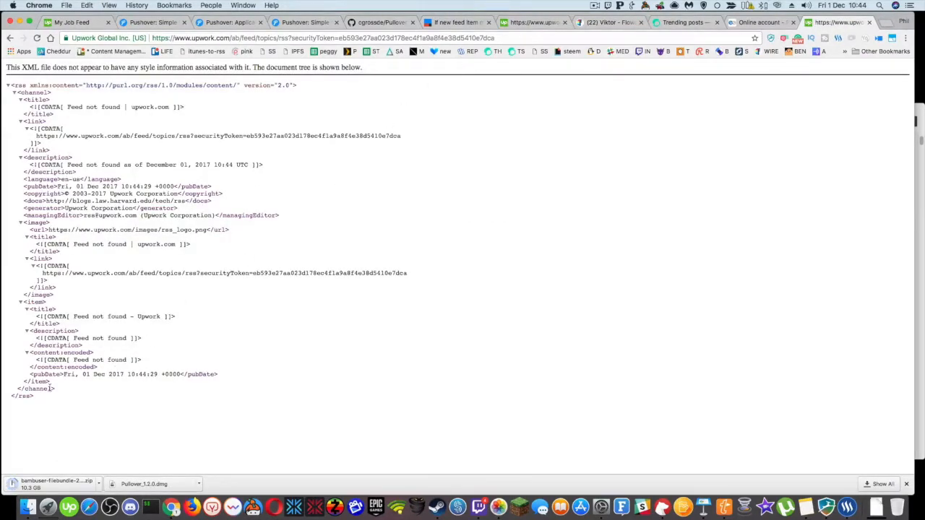
{"action": "mouse_move", "coordinate": [532, 126]}
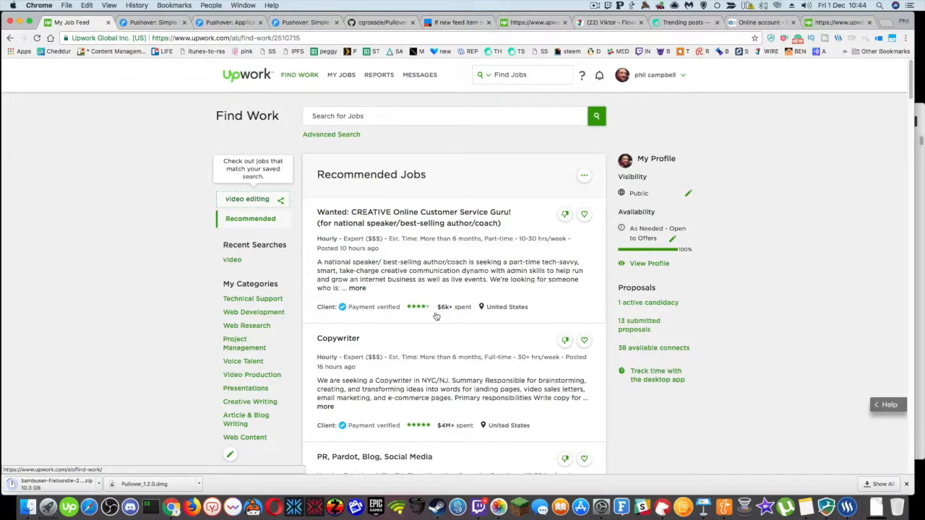
- Get the RSS feed link for the 'video editing' saved search on Upwork
{"action": "left_click", "coordinate": [248, 200]}
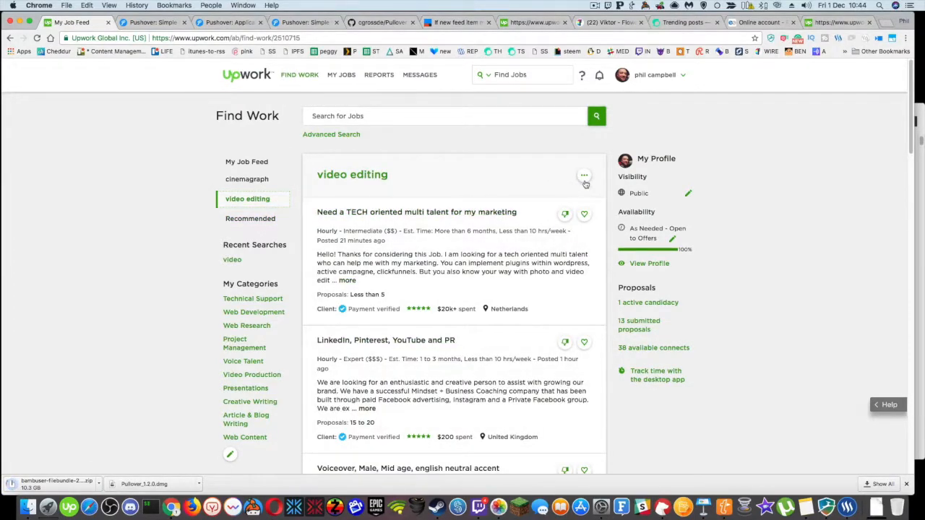
{"action": "left_click", "coordinate": [584, 175]}
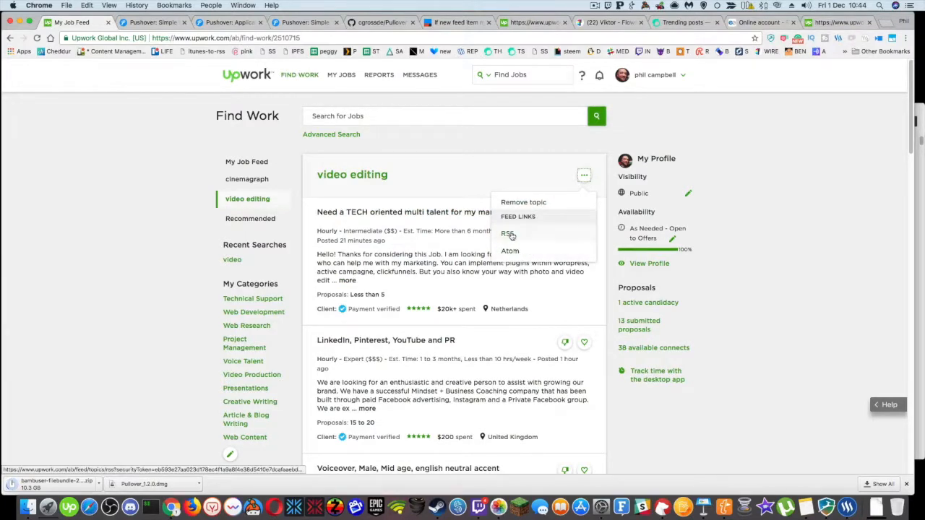
{"action": "left_click", "coordinate": [509, 234]}
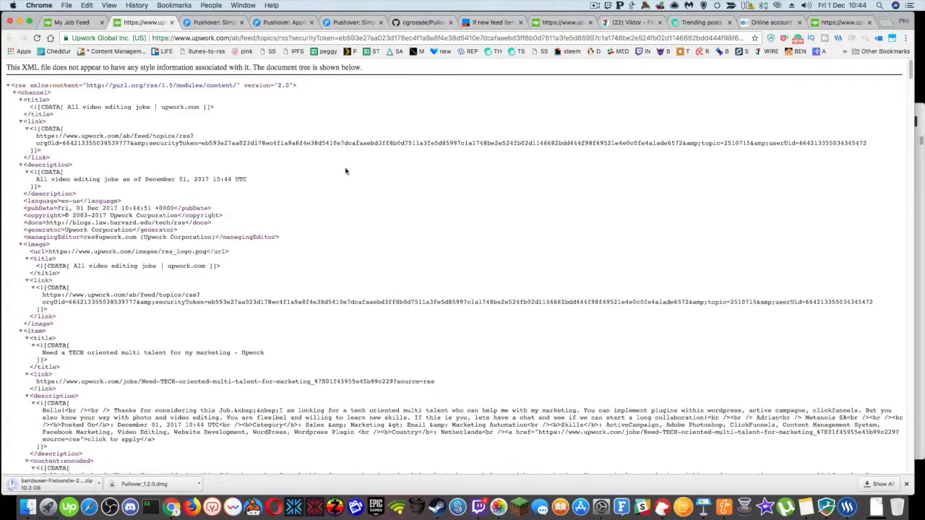
- Compare the new video editing feed with the old 'Feed not found' tab, then show the Pushover homepage
{"action": "scroll", "scroll_direction": "down", "scroll_amount": 3}
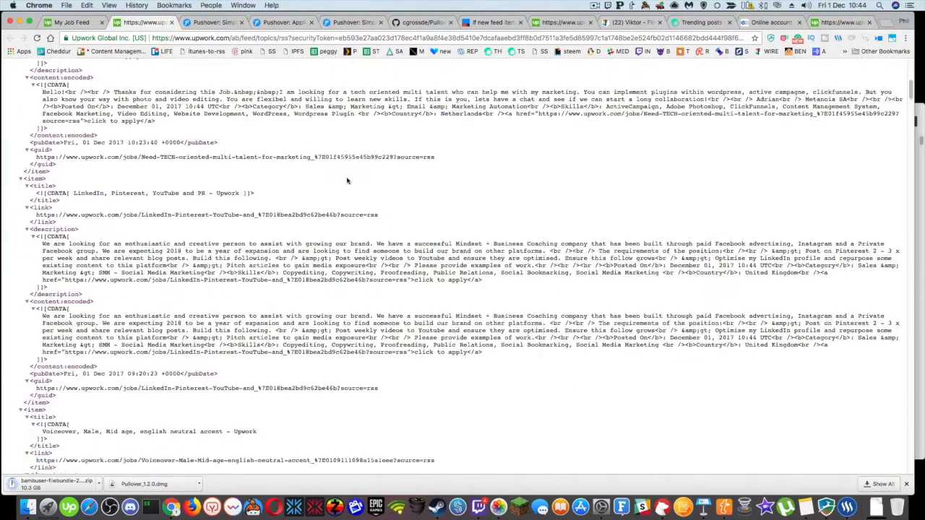
{"action": "scroll", "scroll_direction": "up", "scroll_amount": 3}
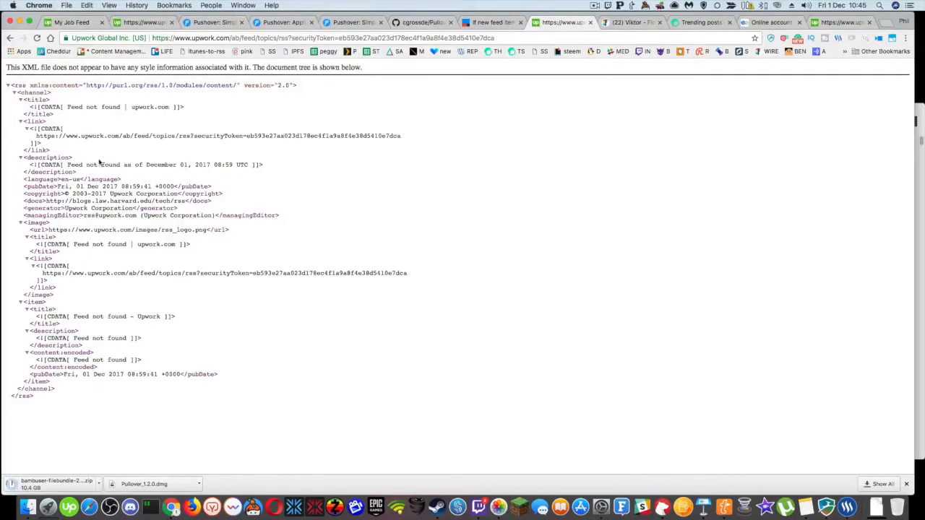
{"action": "mouse_move", "coordinate": [225, 307]}
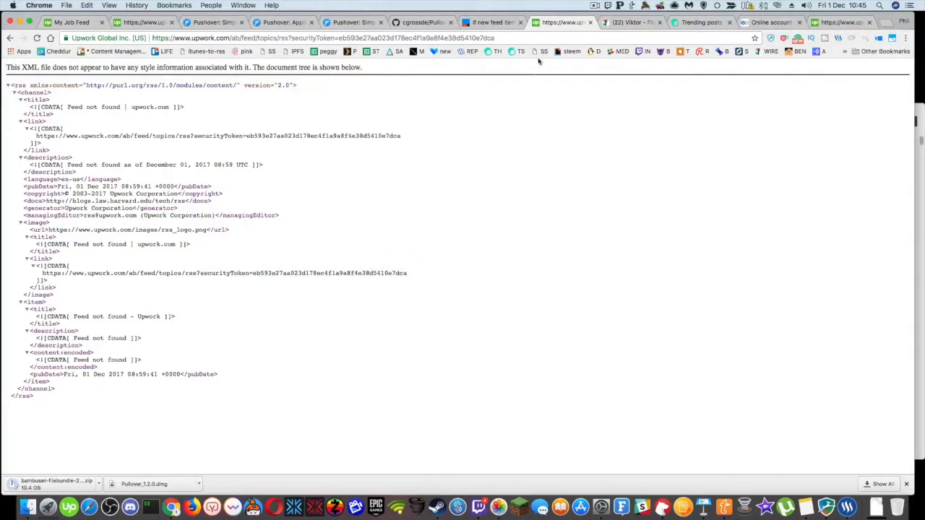
{"action": "mouse_move", "coordinate": [330, 165]}
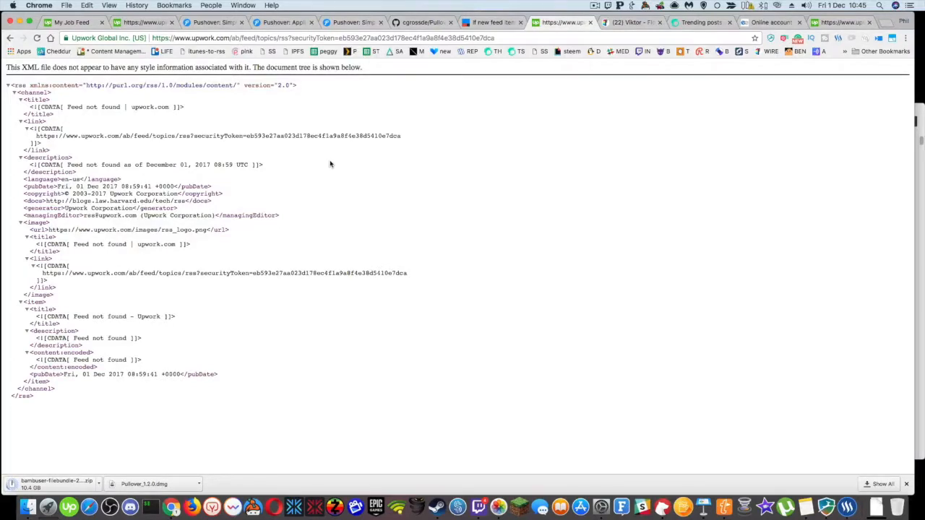
{"action": "left_click", "coordinate": [214, 21]}
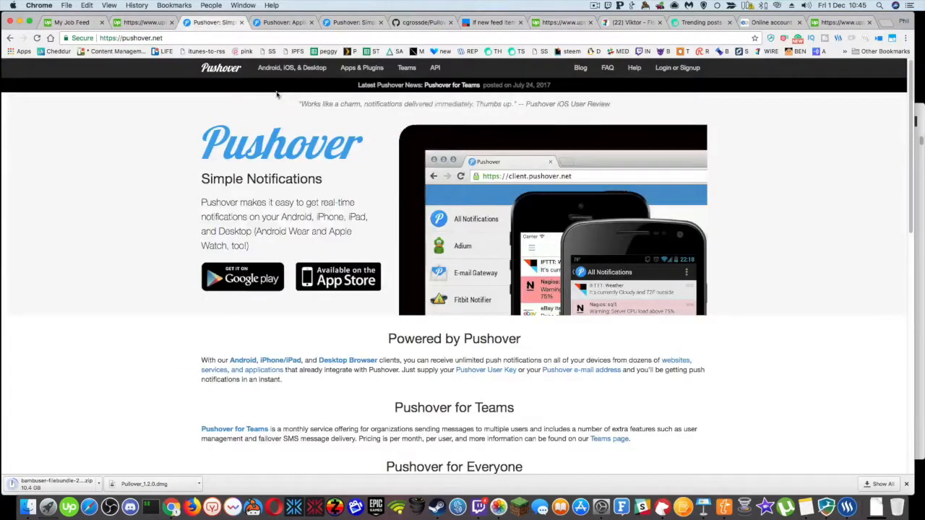
{"action": "mouse_move", "coordinate": [136, 147]}
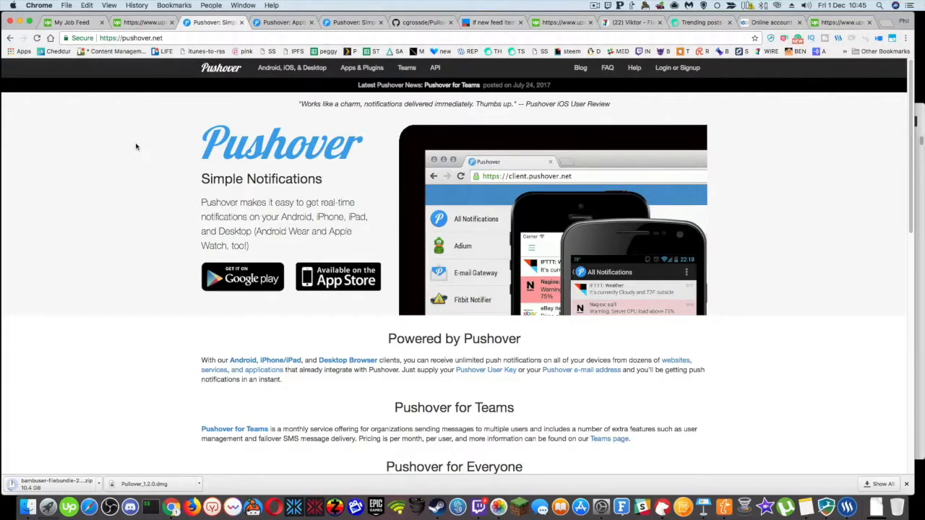
{"action": "mouse_move", "coordinate": [311, 172]}
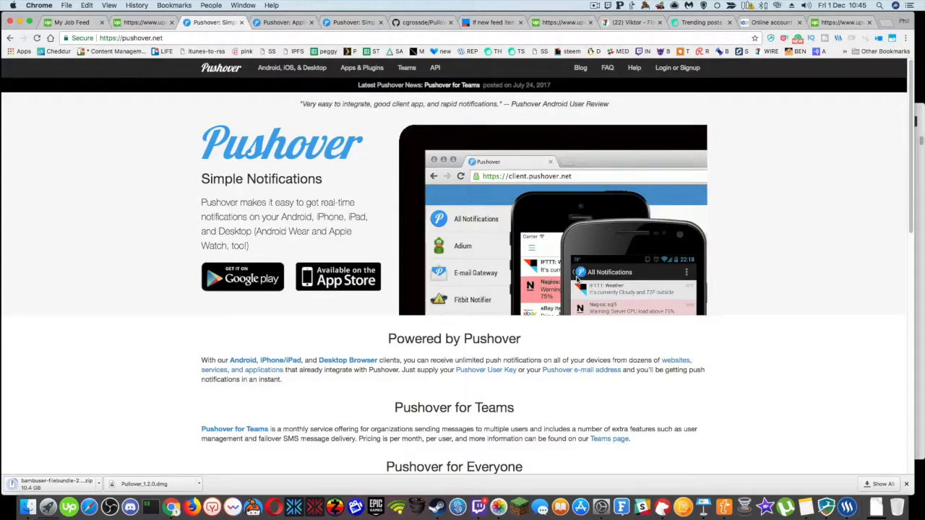
{"action": "mouse_move", "coordinate": [369, 263]}
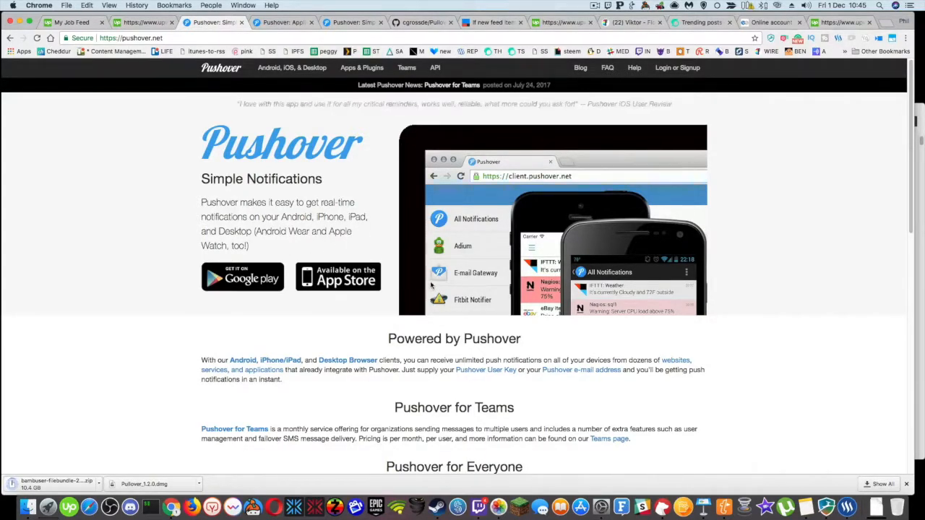
- Read through the Pushover homepage API examples and go to its Apps & Plugins page
{"action": "scroll", "scroll_direction": "down", "scroll_amount": 3}
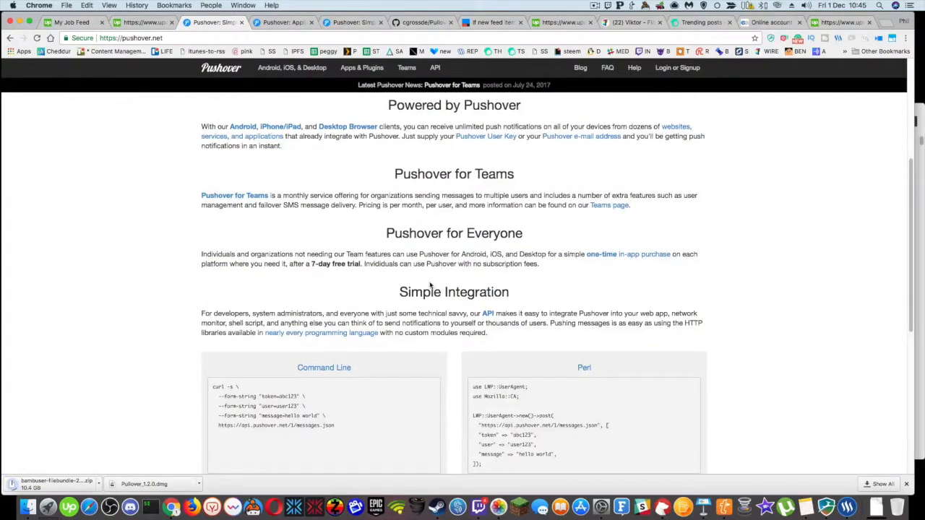
{"action": "scroll", "scroll_direction": "down", "scroll_amount": 3}
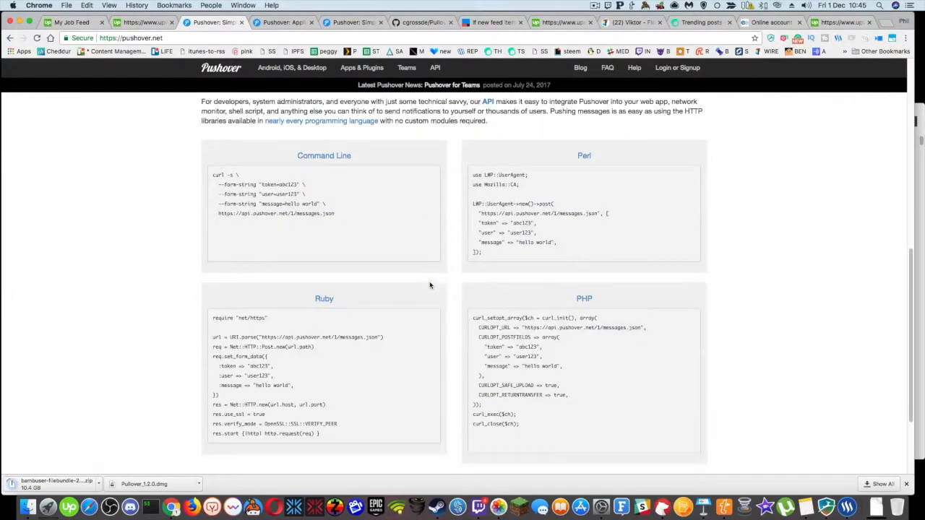
{"action": "mouse_move", "coordinate": [521, 308]}
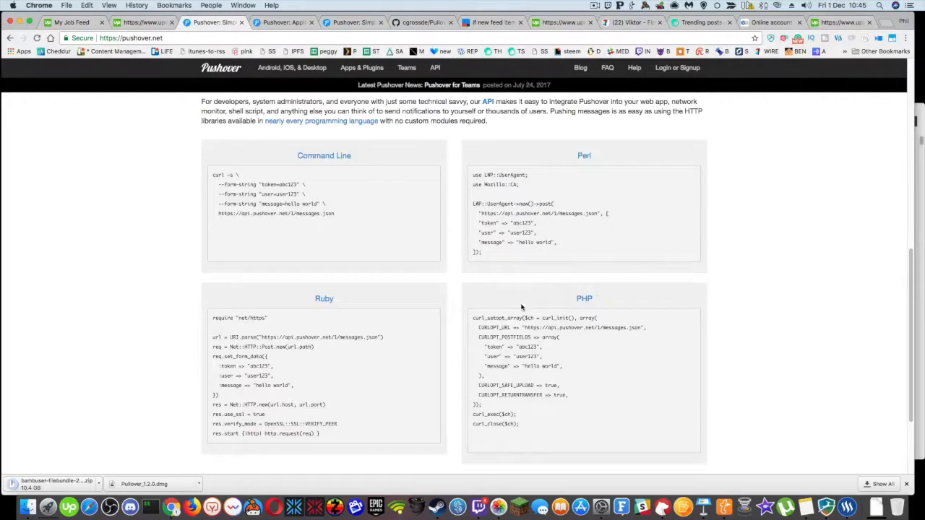
{"action": "scroll", "scroll_direction": "up", "scroll_amount": 3}
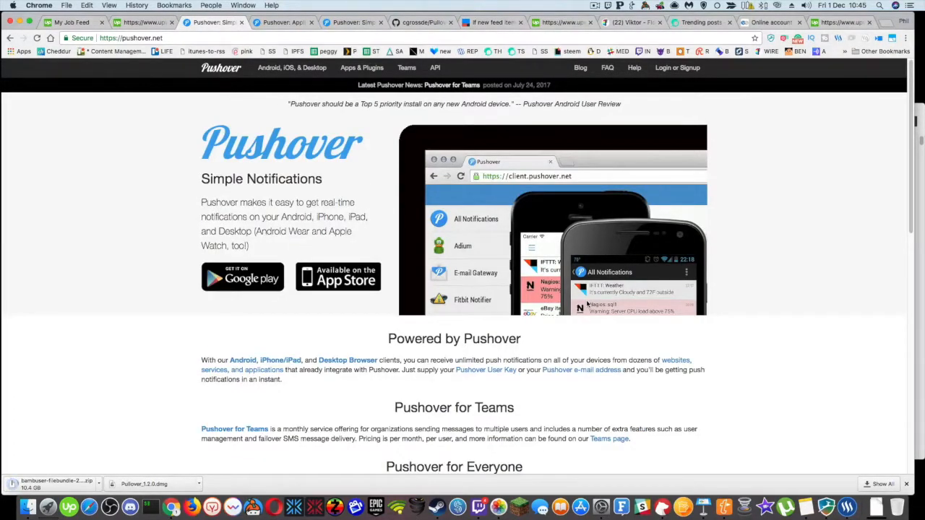
{"action": "mouse_move", "coordinate": [410, 195]}
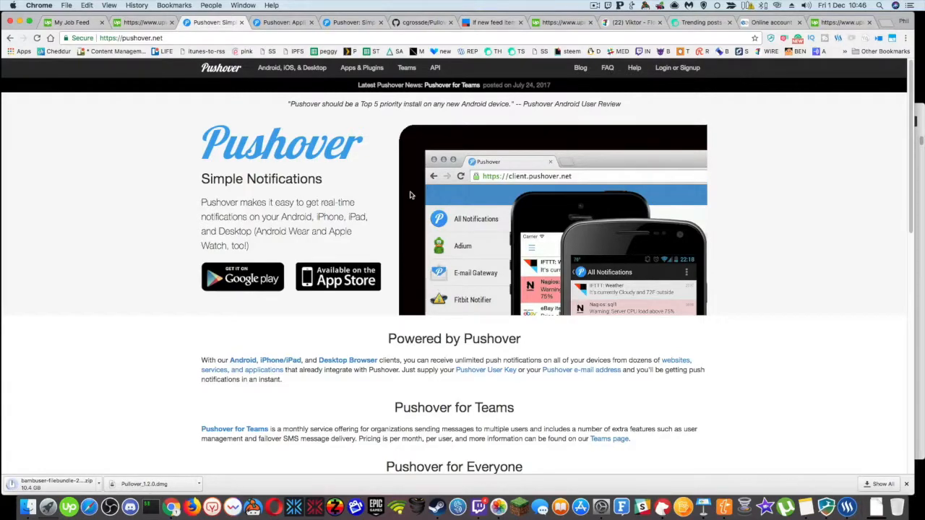
{"action": "left_click", "coordinate": [361, 68]}
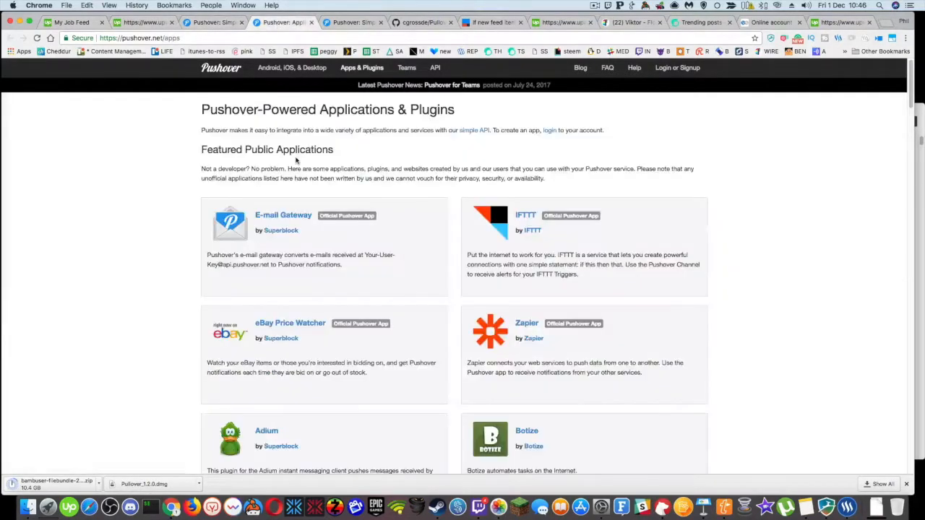
- Read the Pushover for Desktop page, then bring up the Pullover client project on GitHub
{"action": "left_click", "coordinate": [210, 21]}
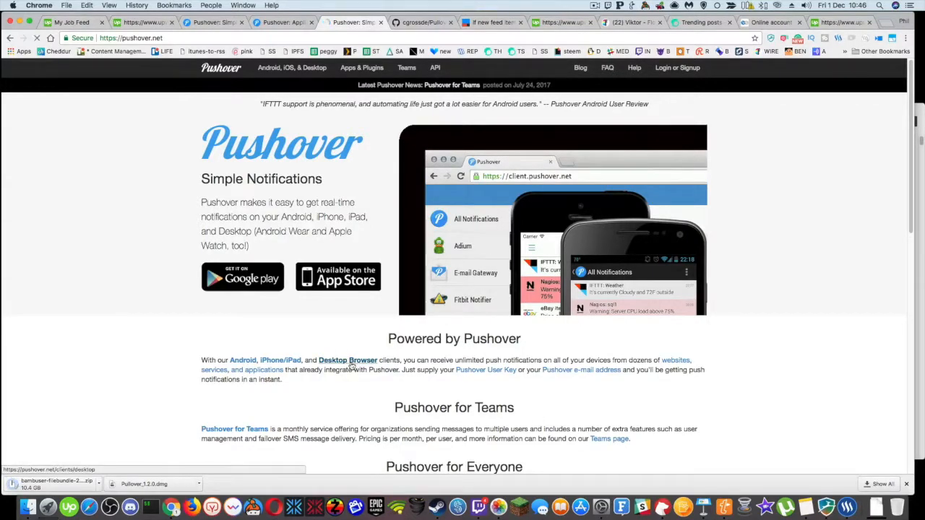
{"action": "left_click", "coordinate": [347, 360]}
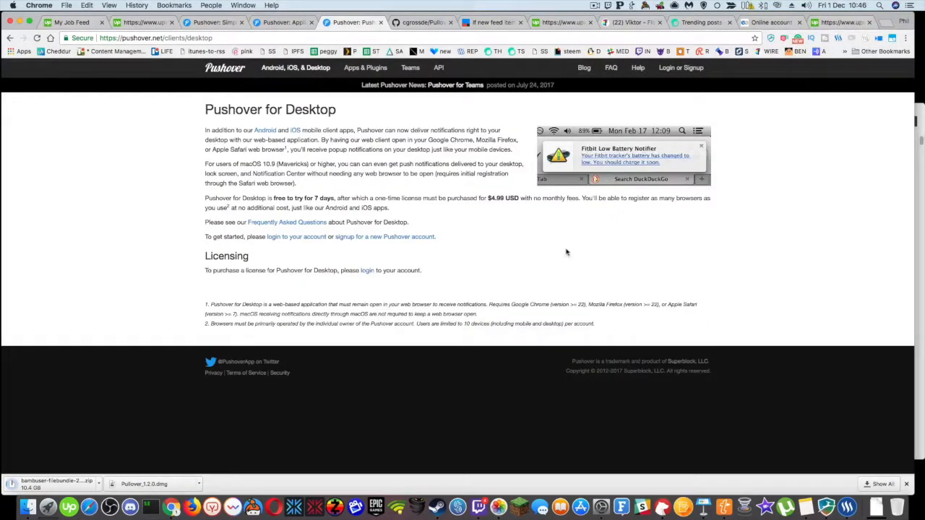
{"action": "mouse_move", "coordinate": [594, 216]}
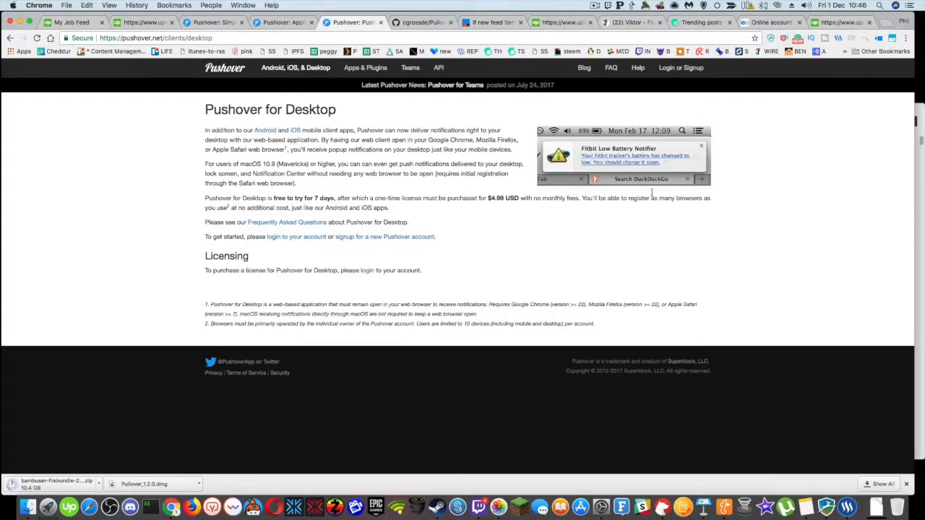
{"action": "mouse_move", "coordinate": [458, 142]}
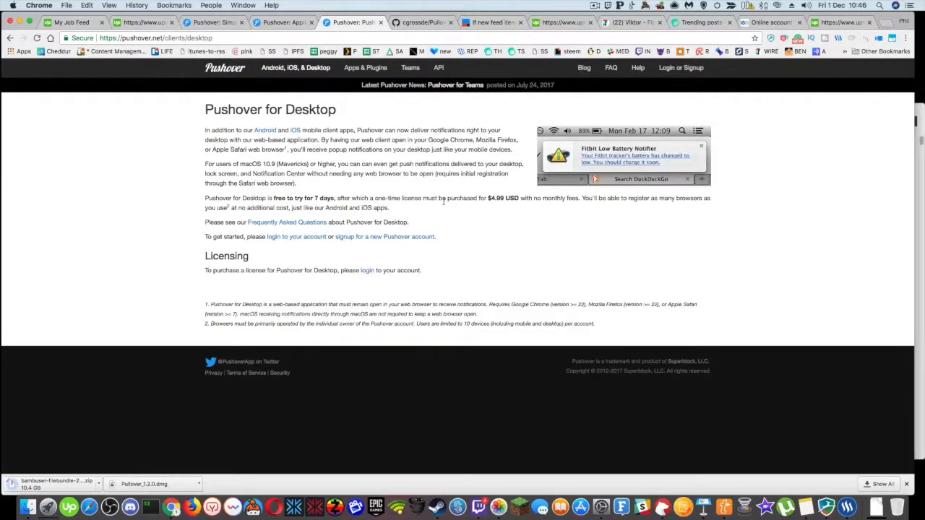
{"action": "mouse_move", "coordinate": [520, 205]}
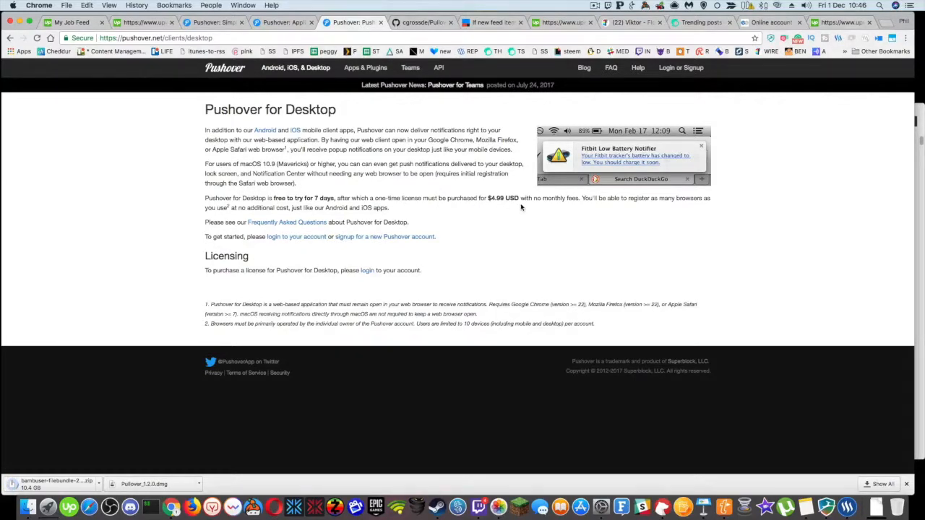
{"action": "mouse_move", "coordinate": [508, 202]}
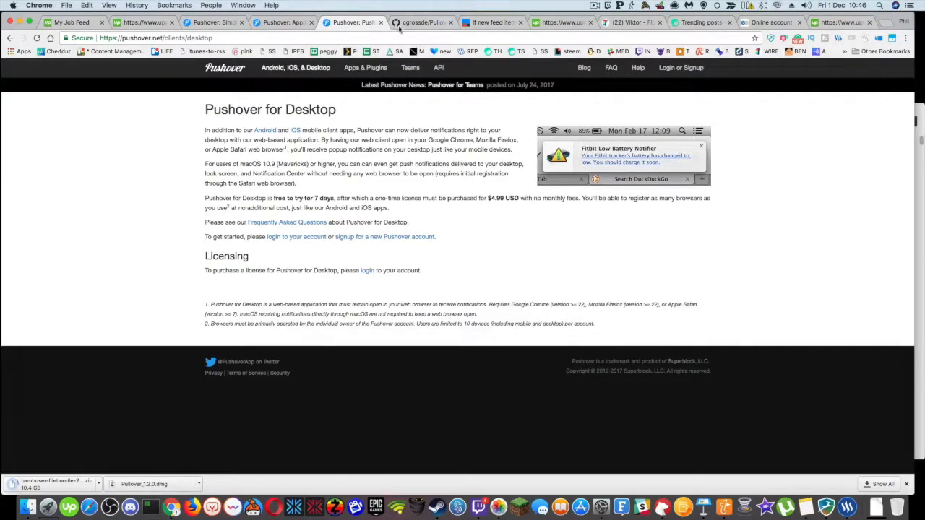
{"action": "left_click", "coordinate": [422, 22]}
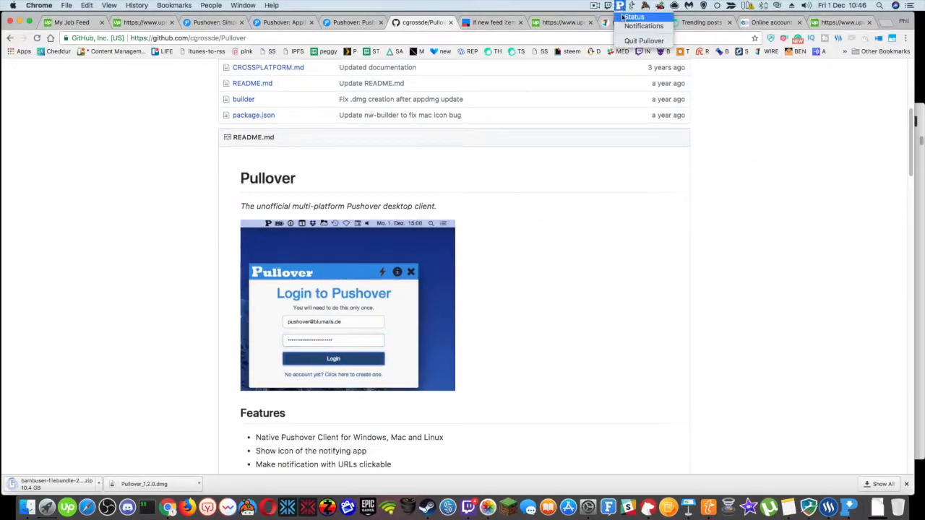
- Check Pullover's status window shows the device online, then revisit the old feed's 'Feed not found' result
{"action": "left_click", "coordinate": [633, 17]}
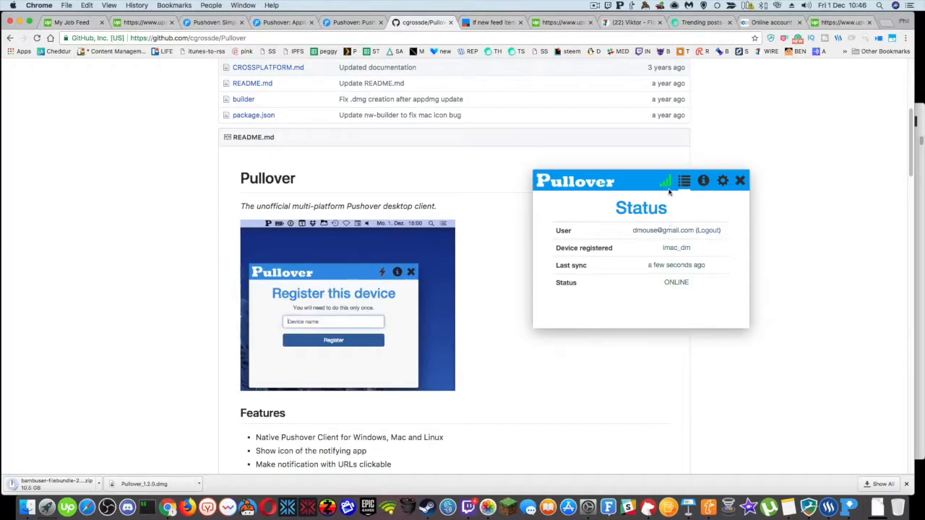
{"action": "left_click", "coordinate": [214, 22]}
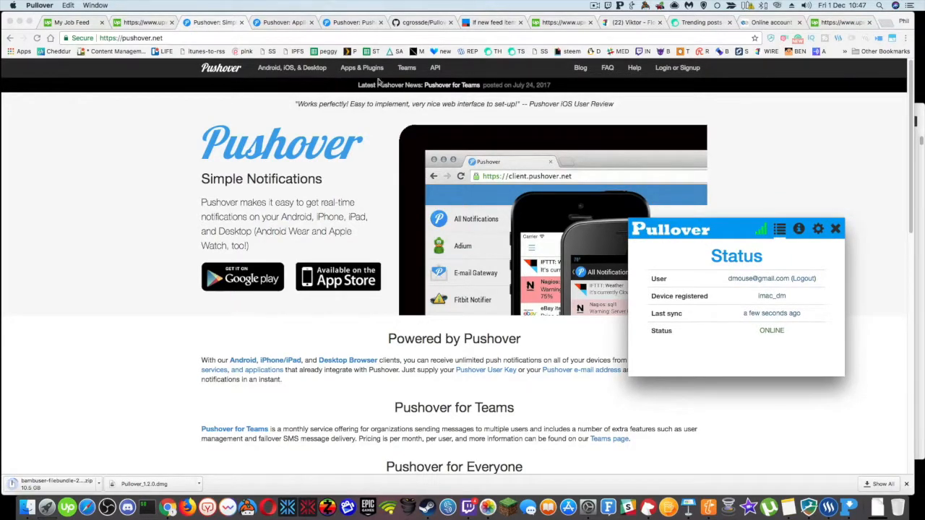
{"action": "left_click", "coordinate": [564, 22]}
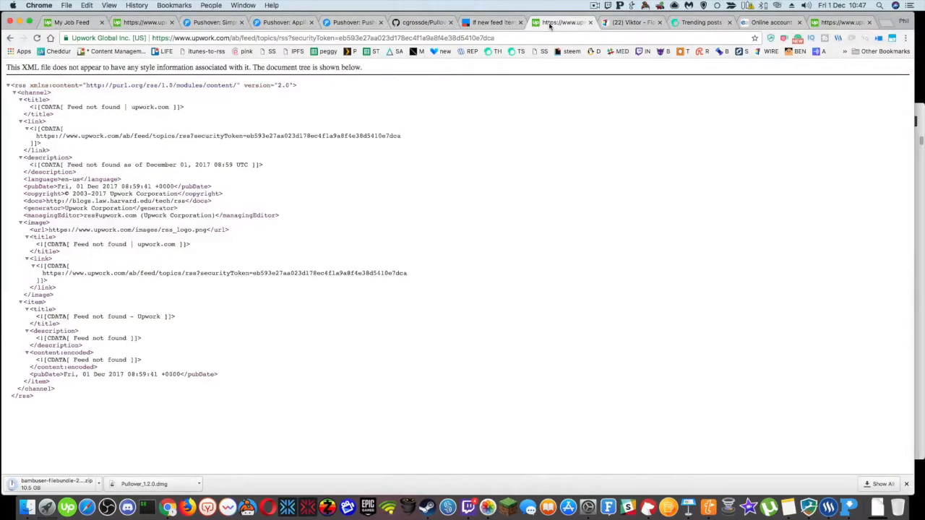
- Review the IFTTT 'conference' applet and return to its configuration page with the new Feed URL
{"action": "left_click", "coordinate": [491, 22]}
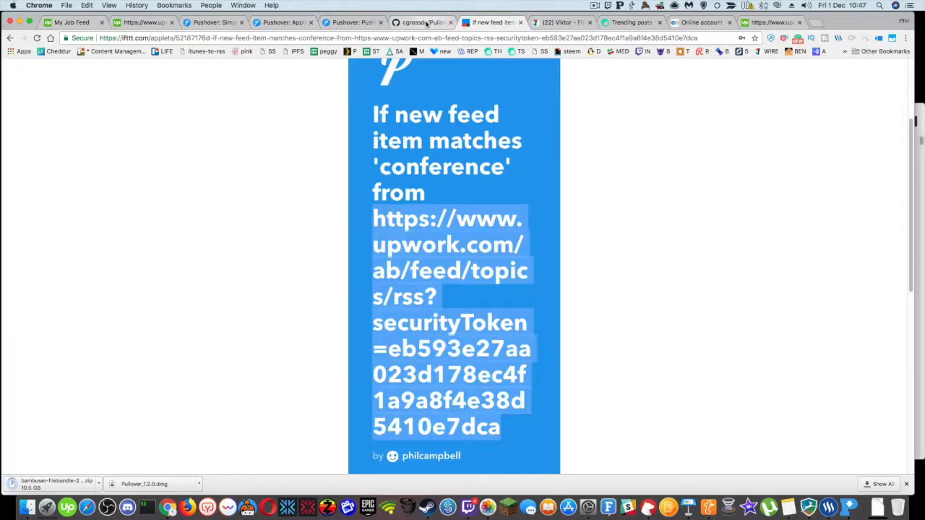
{"action": "scroll", "scroll_direction": "down", "scroll_amount": 3}
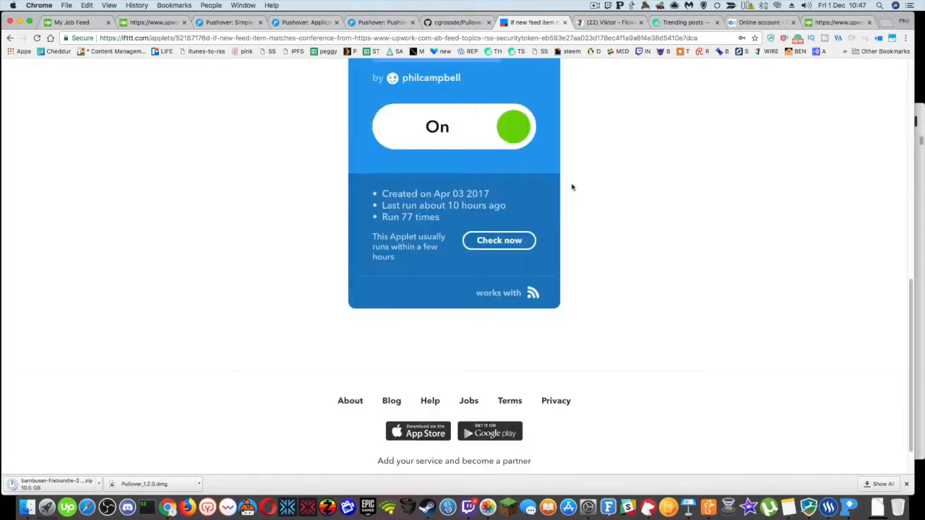
{"action": "scroll", "scroll_direction": "up", "scroll_amount": 3}
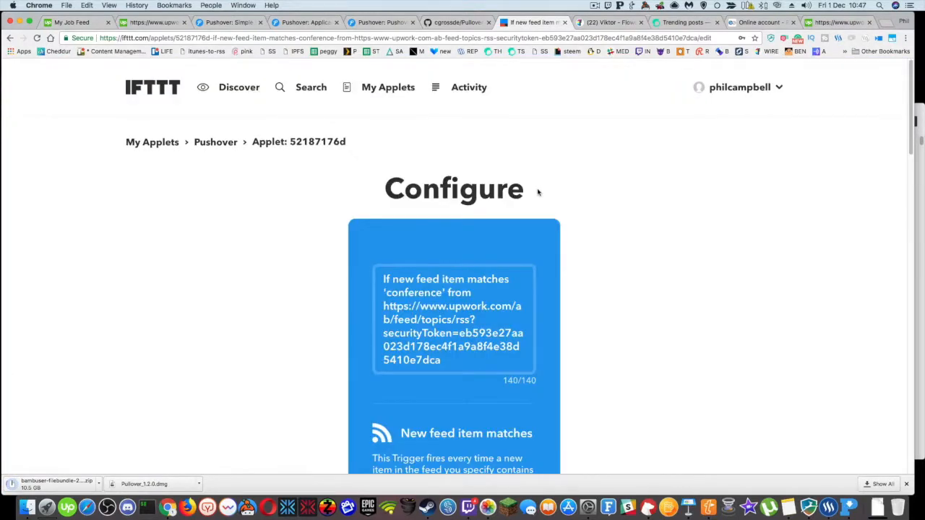
{"action": "scroll", "scroll_direction": "down", "scroll_amount": 3}
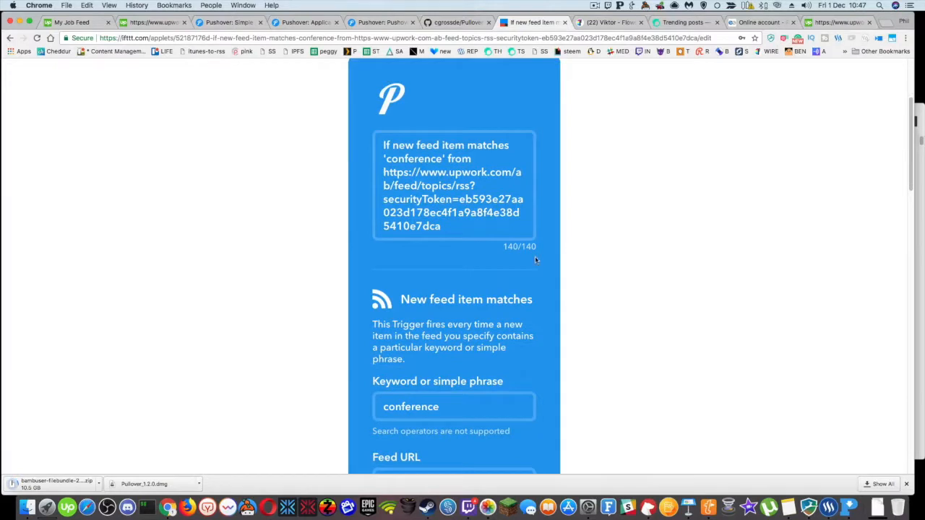
{"action": "scroll", "scroll_direction": "down", "scroll_amount": 3}
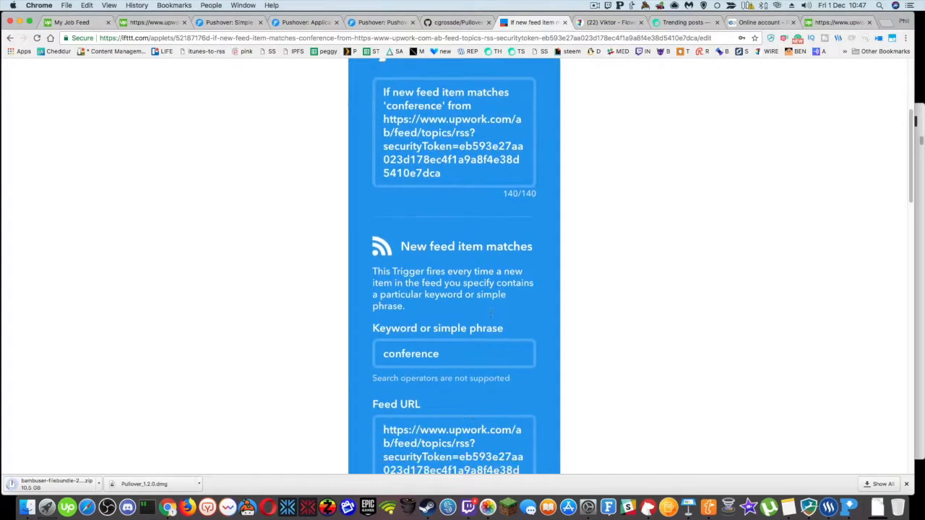
{"action": "mouse_move", "coordinate": [397, 339]}
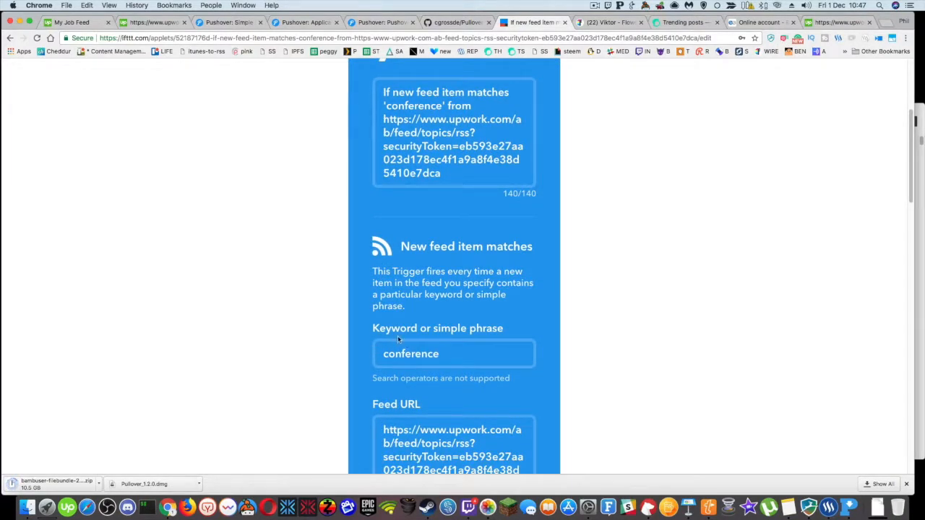
{"action": "scroll", "scroll_direction": "down", "scroll_amount": 3}
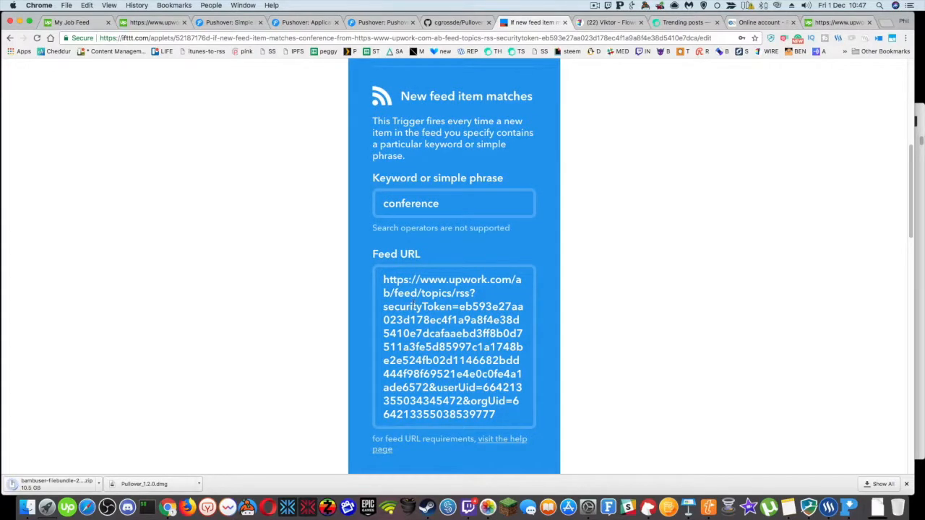
{"action": "mouse_move", "coordinate": [345, 104]}
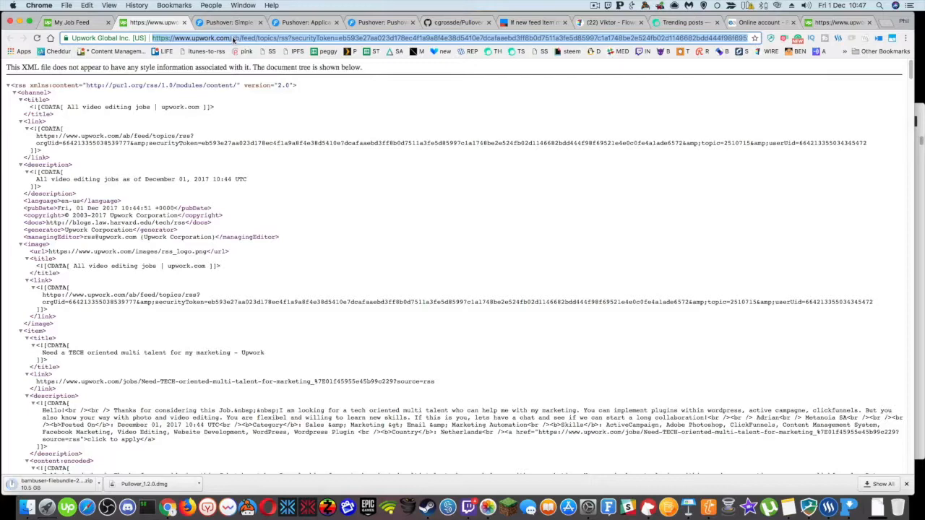
{"action": "left_click", "coordinate": [534, 23]}
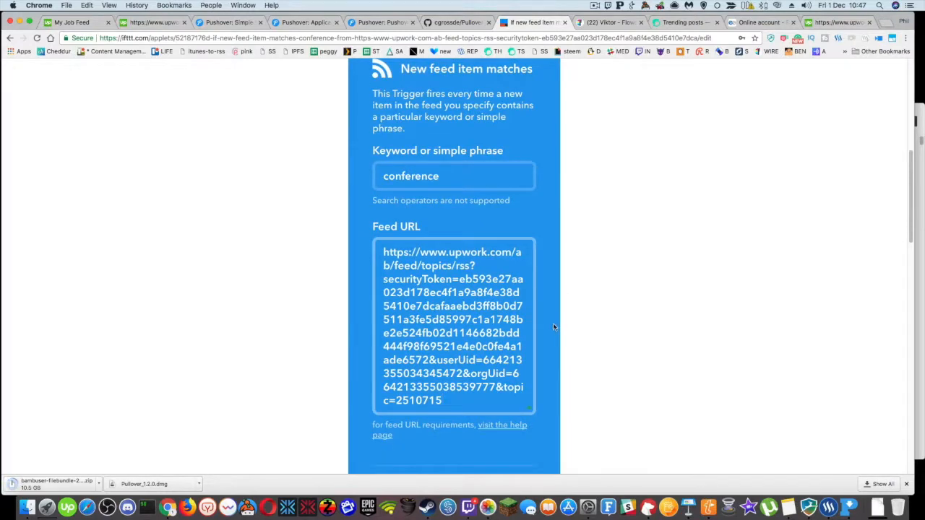
{"action": "scroll", "scroll_direction": "down", "scroll_amount": 3}
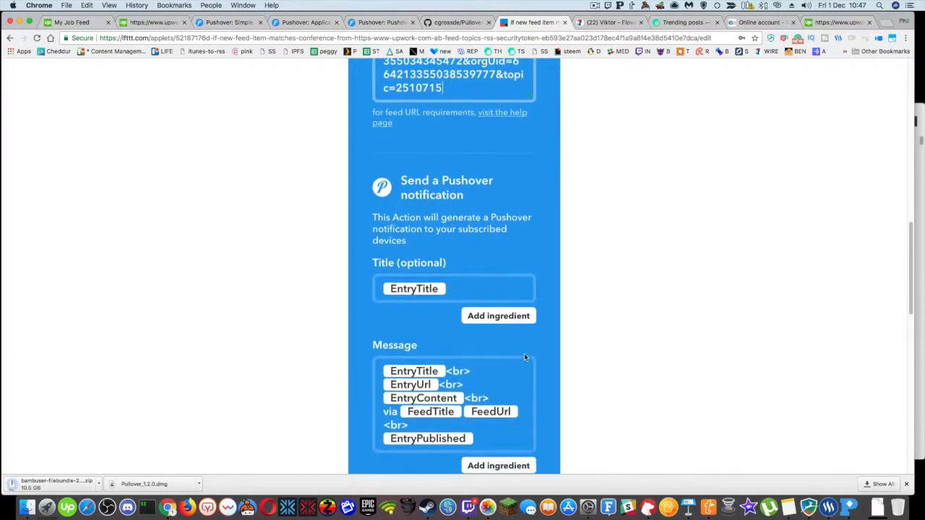
{"action": "scroll", "scroll_direction": "up", "scroll_amount": 3}
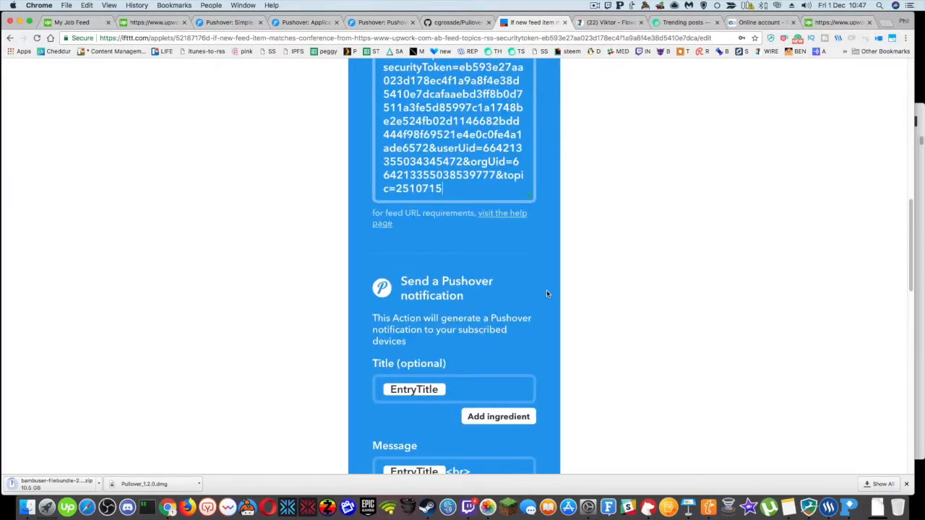
{"action": "scroll", "scroll_direction": "down", "scroll_amount": 3}
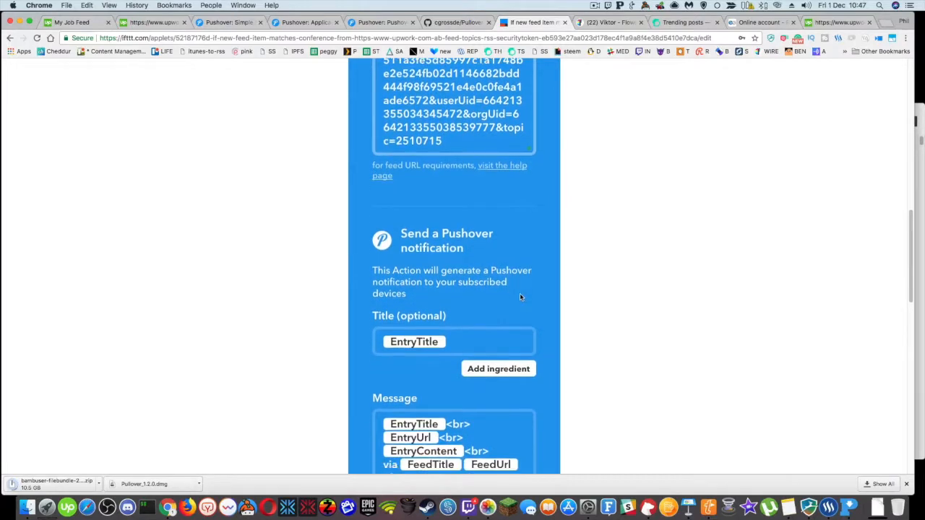
{"action": "scroll", "scroll_direction": "down", "scroll_amount": 3}
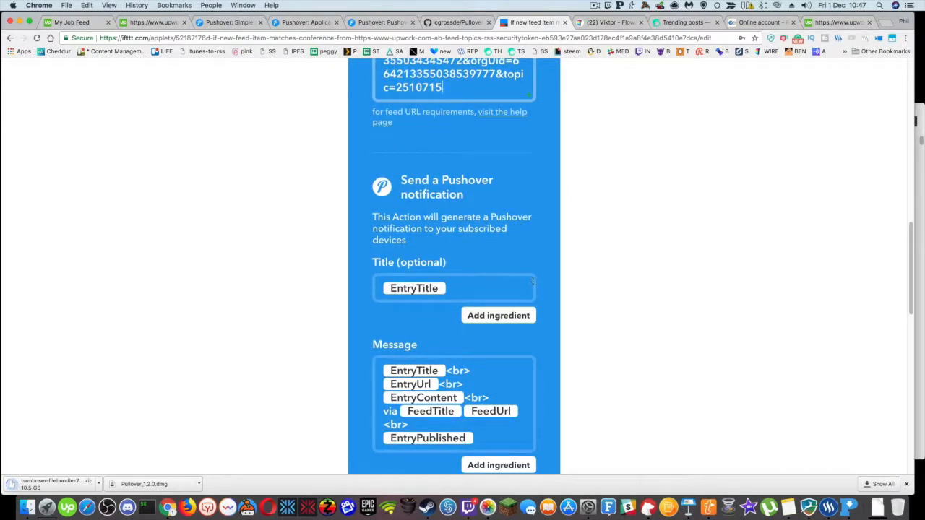
{"action": "scroll", "scroll_direction": "up", "scroll_amount": 3}
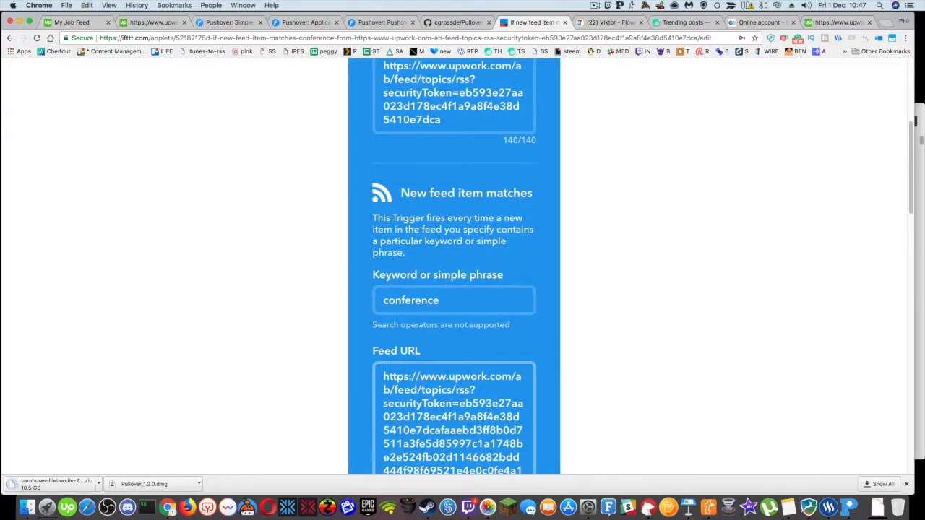
{"action": "scroll", "scroll_direction": "down", "scroll_amount": 3}
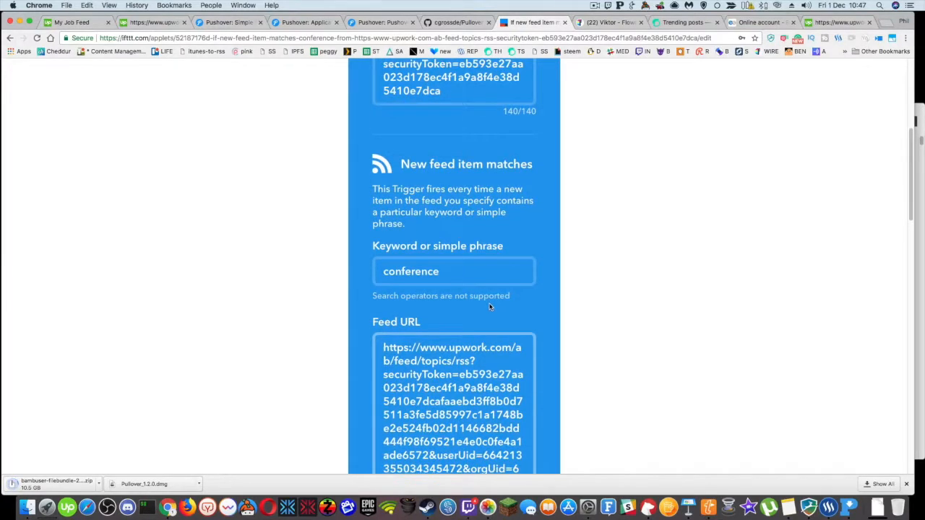
{"action": "scroll", "scroll_direction": "down", "scroll_amount": 3}
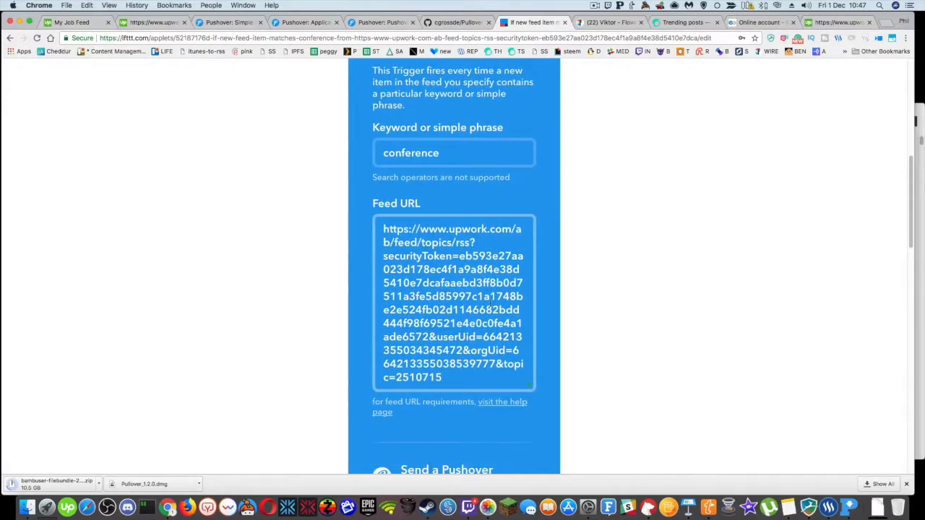
{"action": "scroll", "scroll_direction": "down", "scroll_amount": 3}
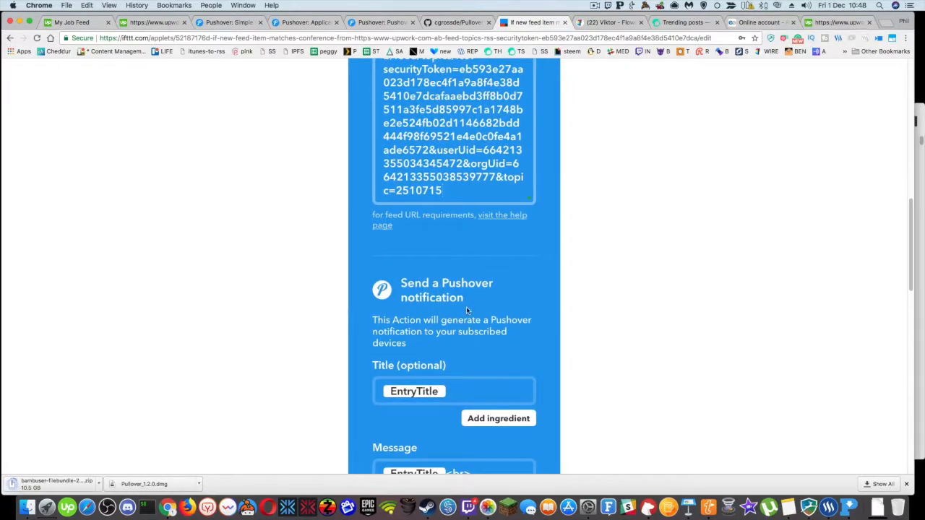
{"action": "scroll", "scroll_direction": "down", "scroll_amount": 3}
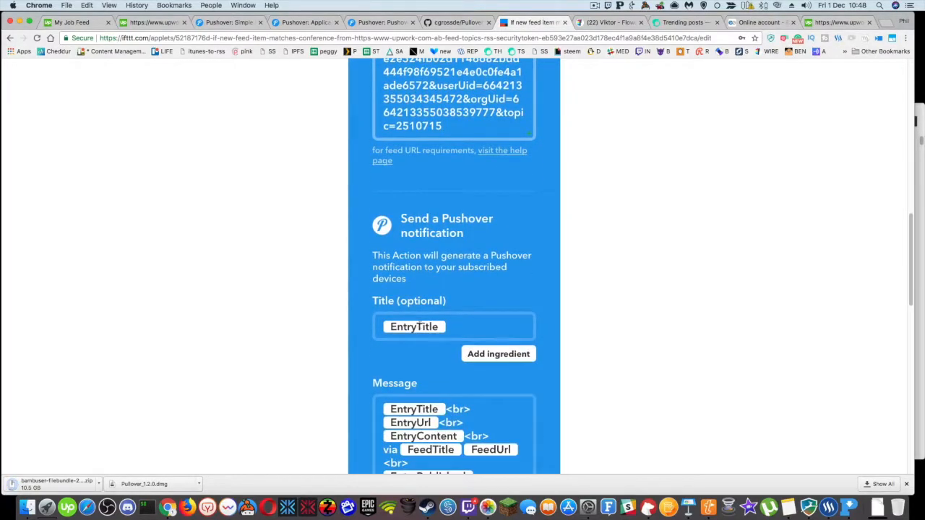
{"action": "scroll", "scroll_direction": "down", "scroll_amount": 3}
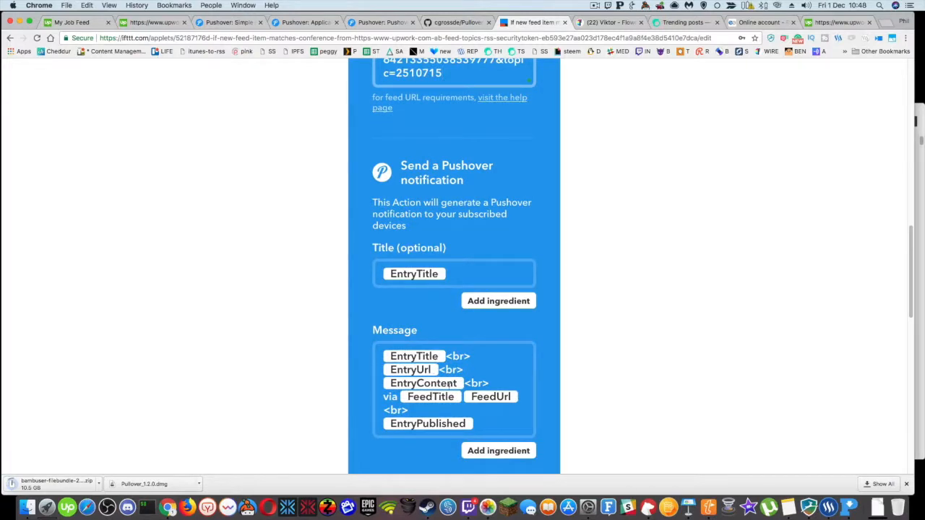
{"action": "scroll", "scroll_direction": "down", "scroll_amount": 3}
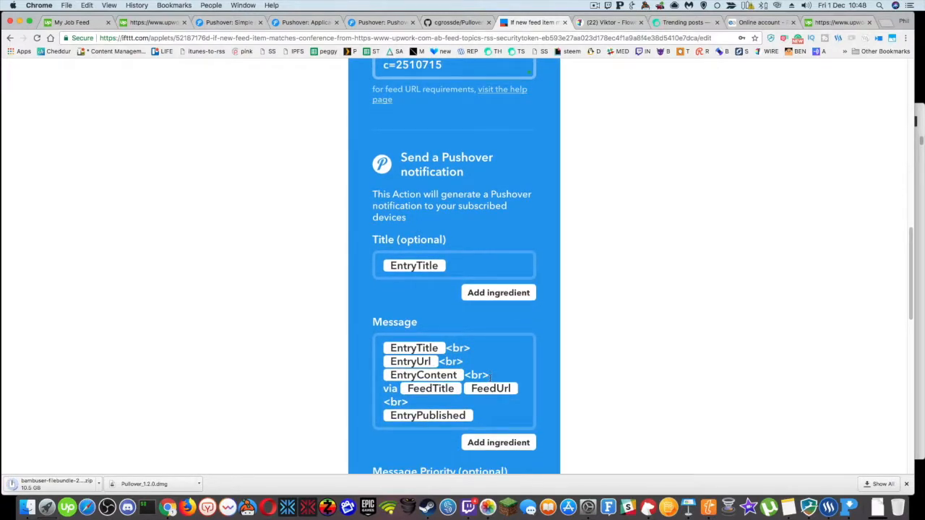
{"action": "left_click", "coordinate": [621, 6]}
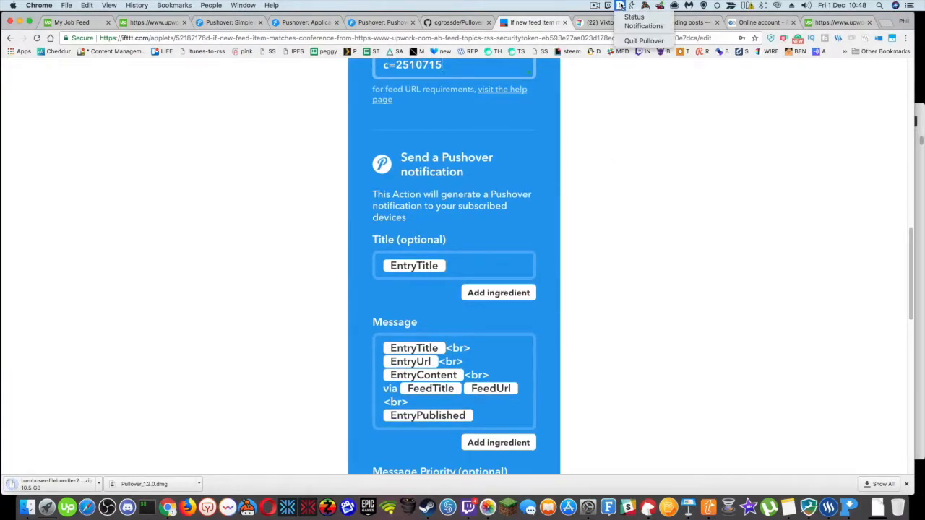
{"action": "scroll", "scroll_direction": "up", "scroll_amount": 3}
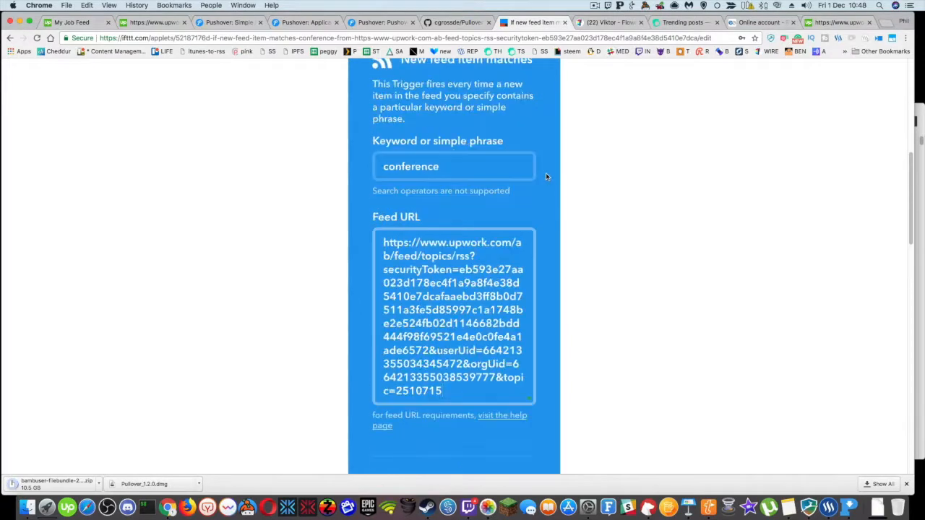
{"action": "scroll", "scroll_direction": "down", "scroll_amount": 3}
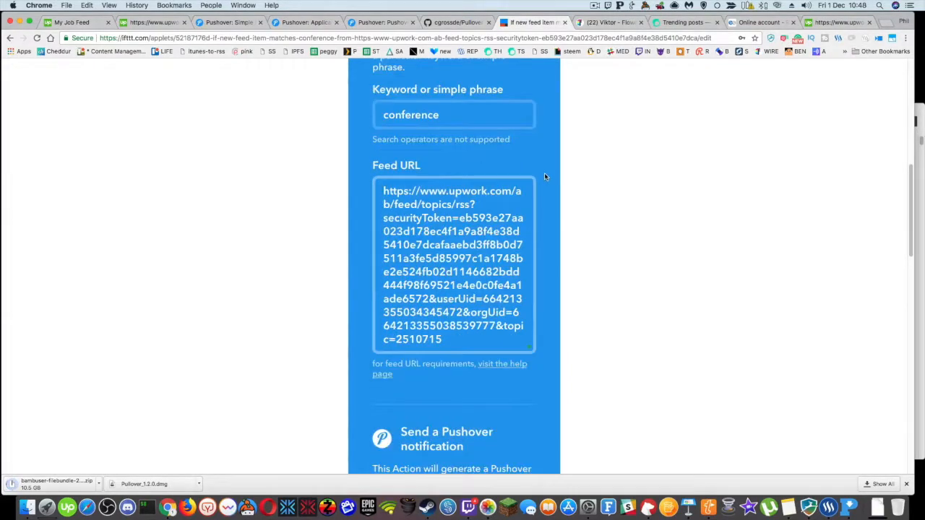
{"action": "scroll", "scroll_direction": "down", "scroll_amount": 3}
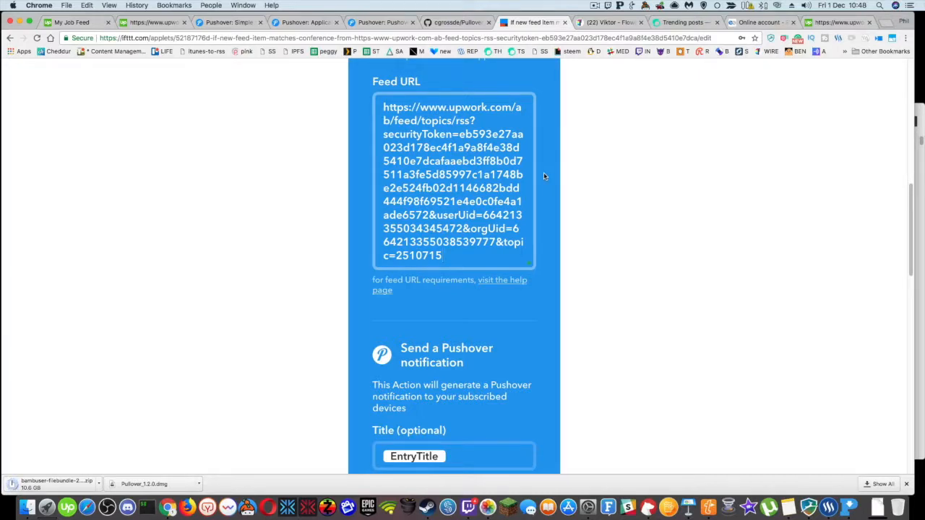
{"action": "scroll", "scroll_direction": "up", "scroll_amount": 3}
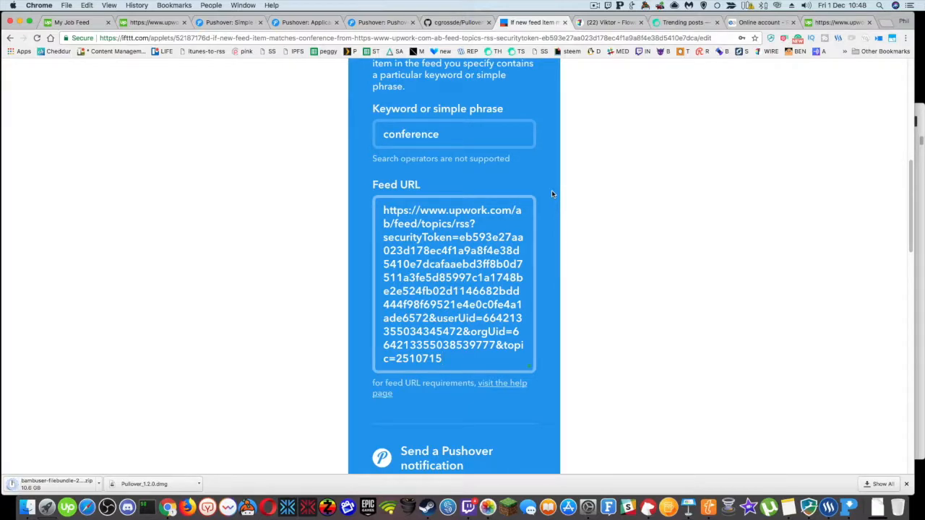
{"action": "scroll", "scroll_direction": "down", "scroll_amount": 3}
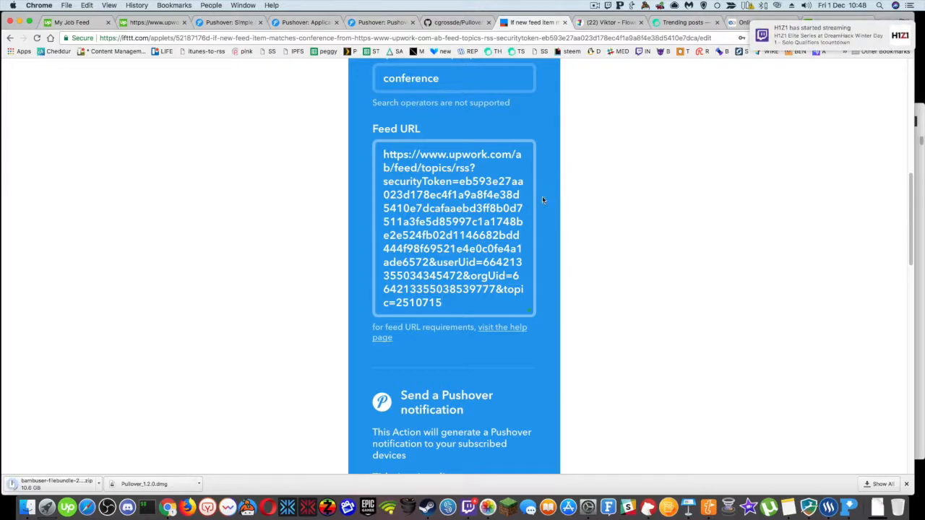
{"action": "scroll", "scroll_direction": "down", "scroll_amount": 3}
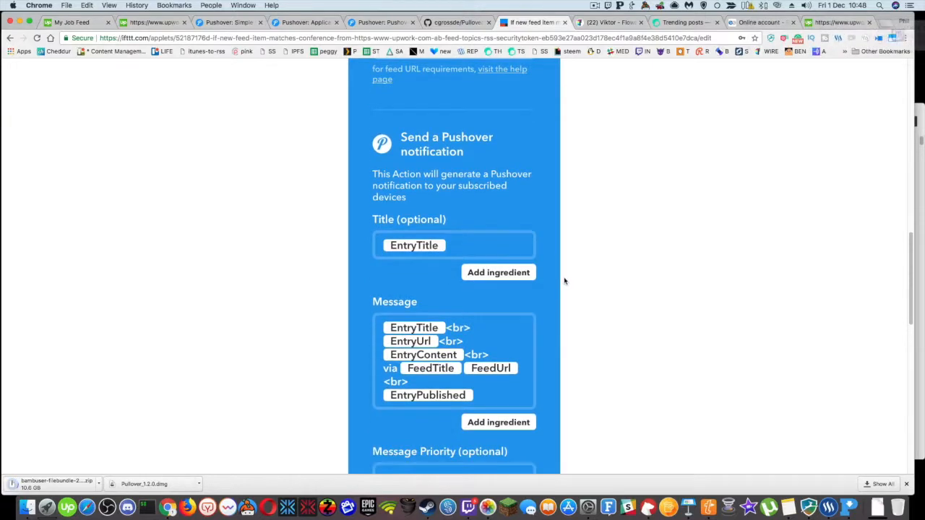
{"action": "scroll", "scroll_direction": "down", "scroll_amount": 3}
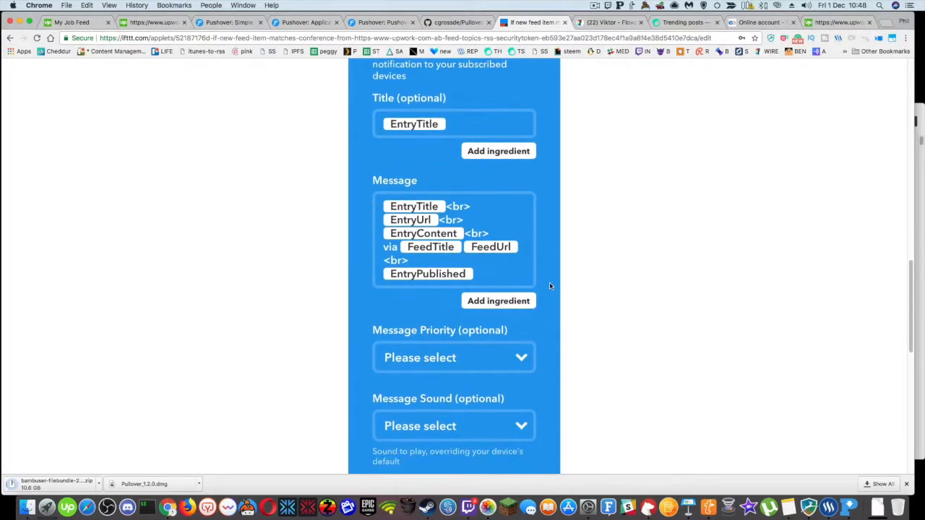
{"action": "left_click", "coordinate": [454, 357]}
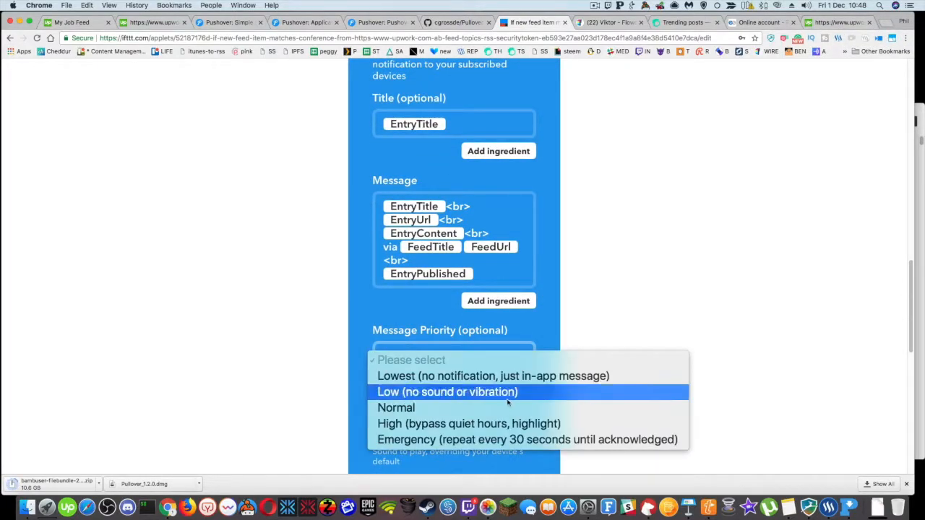
{"action": "mouse_move", "coordinate": [528, 439]}
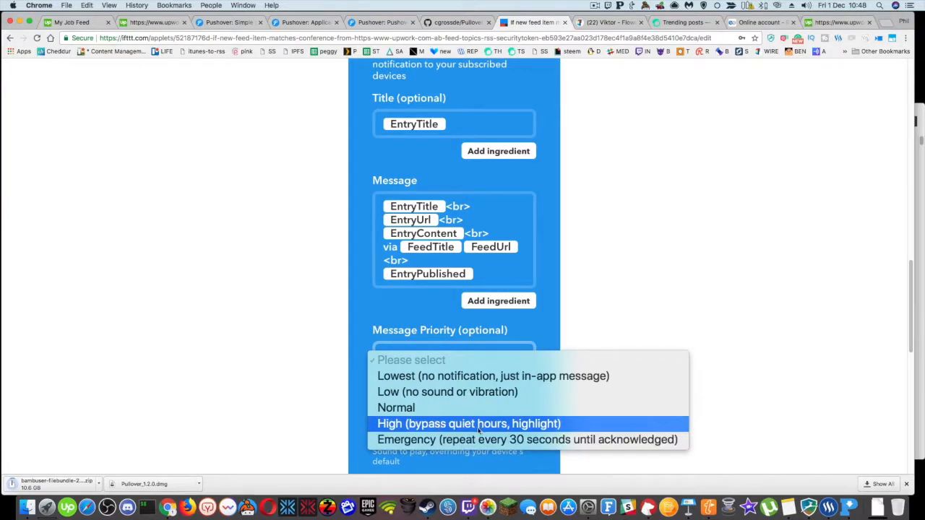
{"action": "mouse_move", "coordinate": [548, 336]}
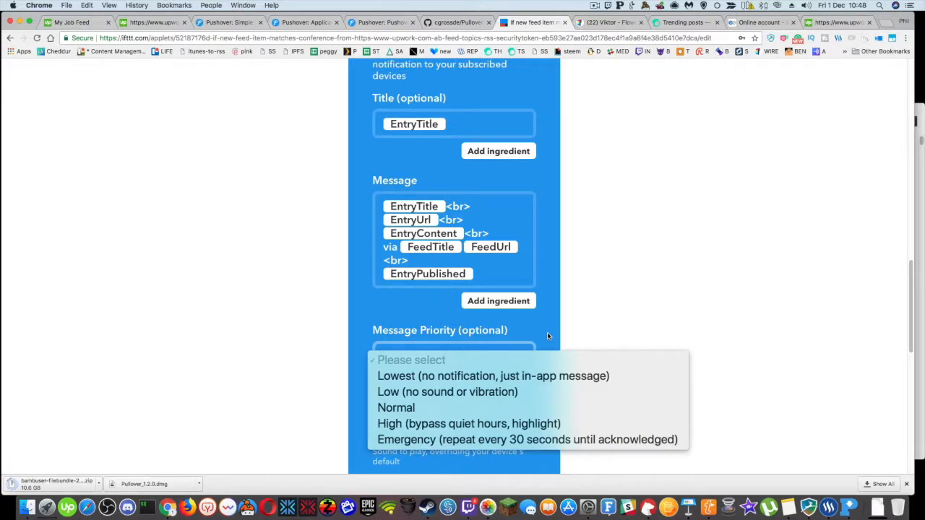
{"action": "mouse_move", "coordinate": [532, 367]}
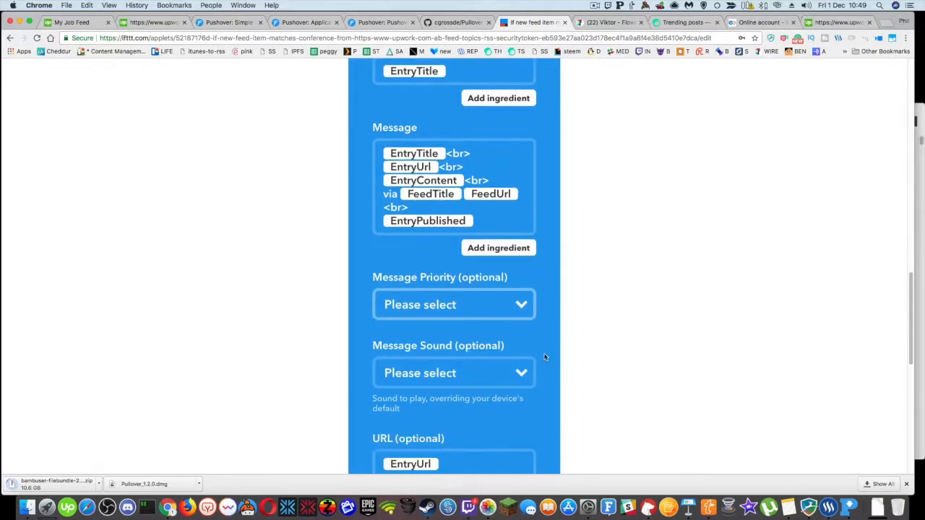
{"action": "scroll", "scroll_direction": "down", "scroll_amount": 3}
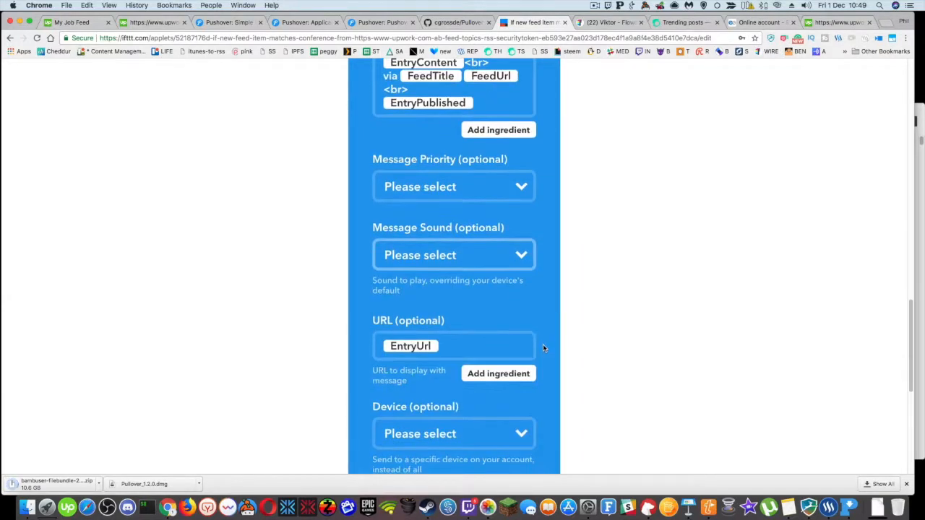
{"action": "scroll", "scroll_direction": "down", "scroll_amount": 3}
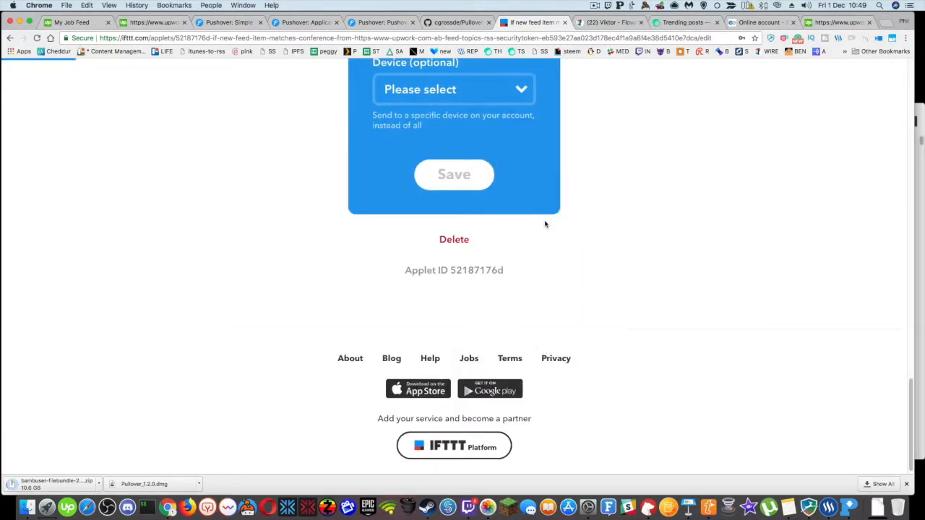
- Leave the edit form for the applet summary under My Applets > Pushover, then show the Pushover site
{"action": "left_click", "coordinate": [454, 173]}
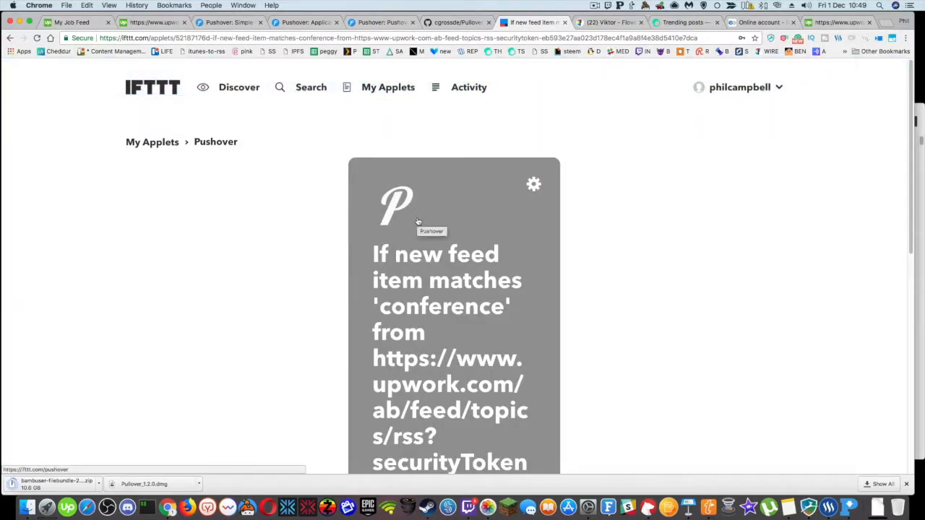
{"action": "scroll", "scroll_direction": "down", "scroll_amount": 3}
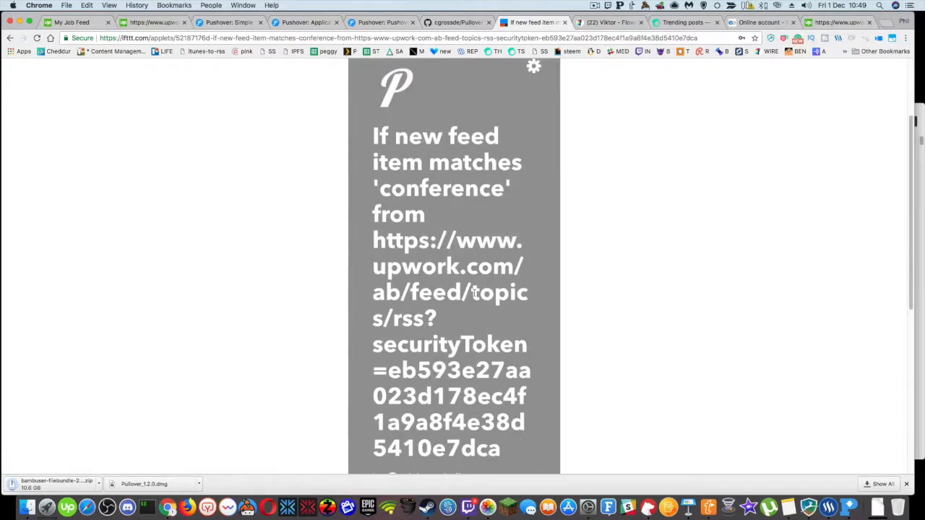
{"action": "mouse_move", "coordinate": [466, 208]}
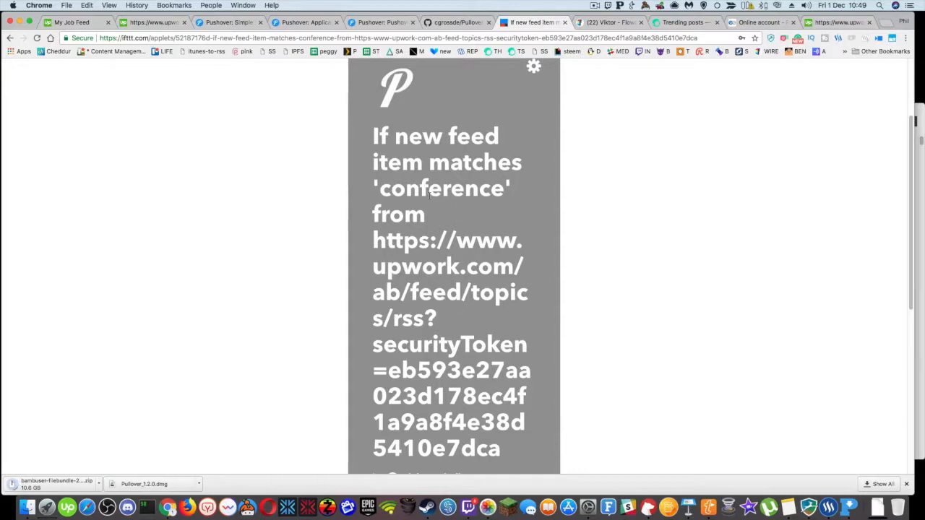
{"action": "left_click", "coordinate": [607, 6]}
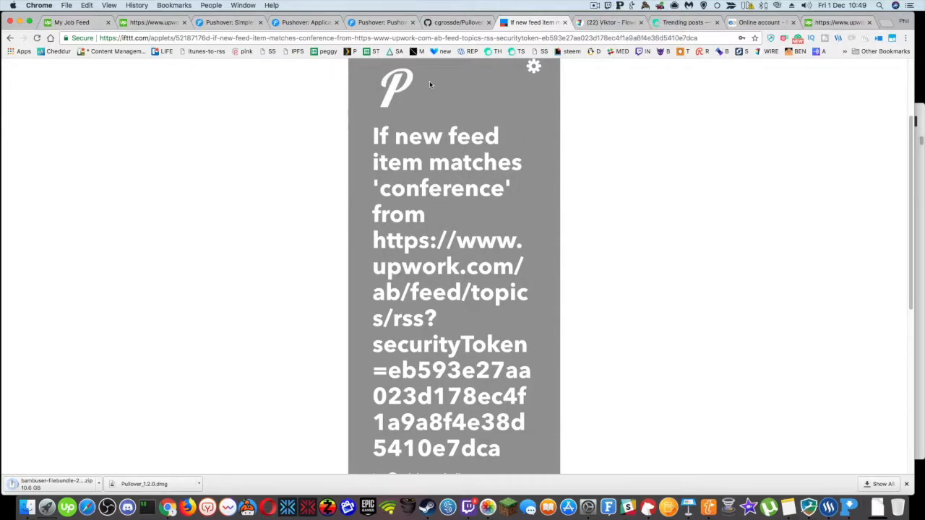
{"action": "left_click", "coordinate": [225, 23]}
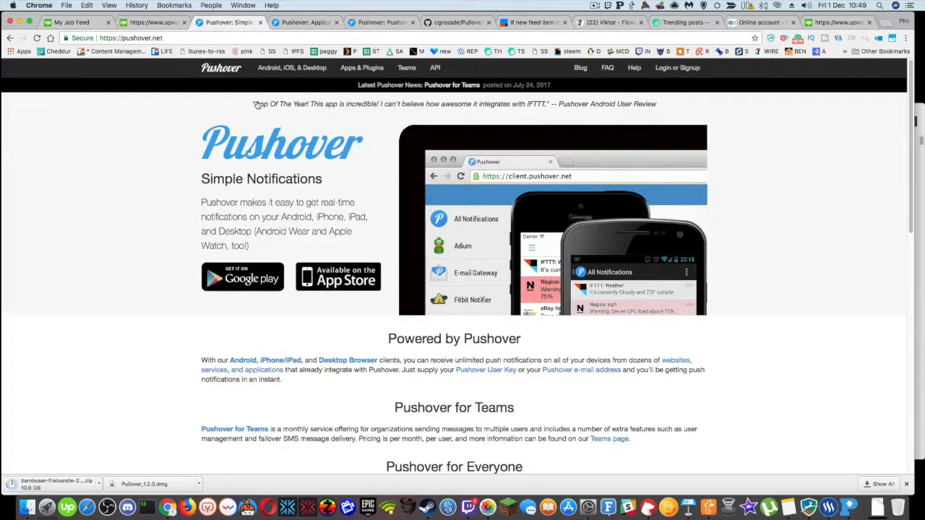
{"action": "mouse_move", "coordinate": [370, 172]}
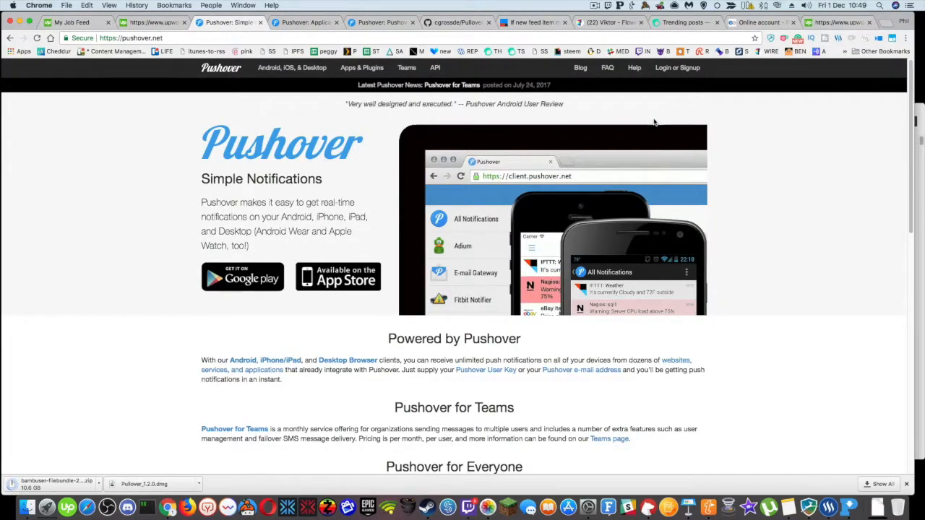
{"action": "mouse_move", "coordinate": [748, 242]}
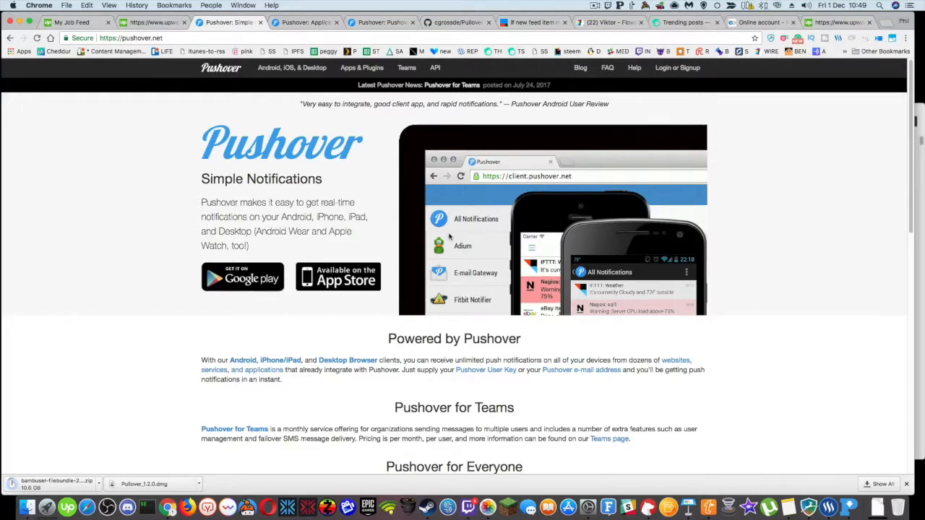
{"action": "scroll", "scroll_direction": "down", "scroll_amount": 3}
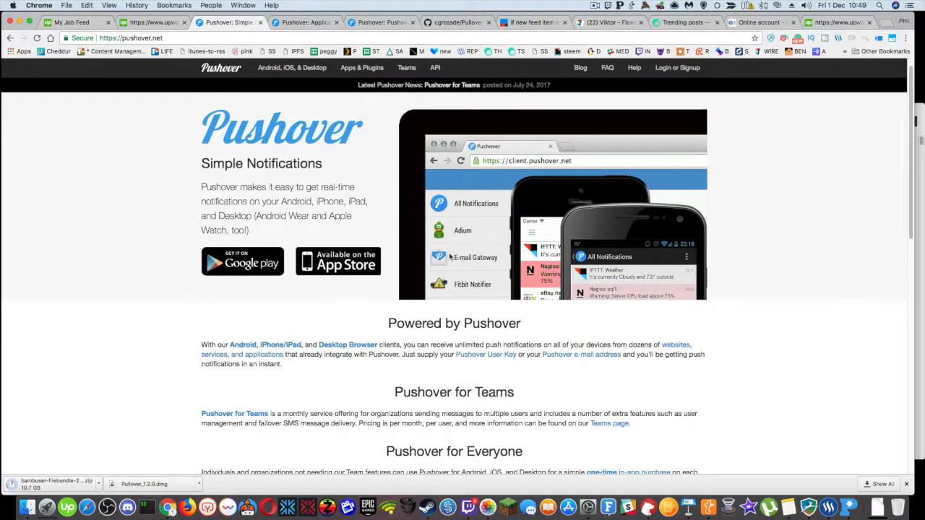
{"action": "mouse_move", "coordinate": [486, 354]}
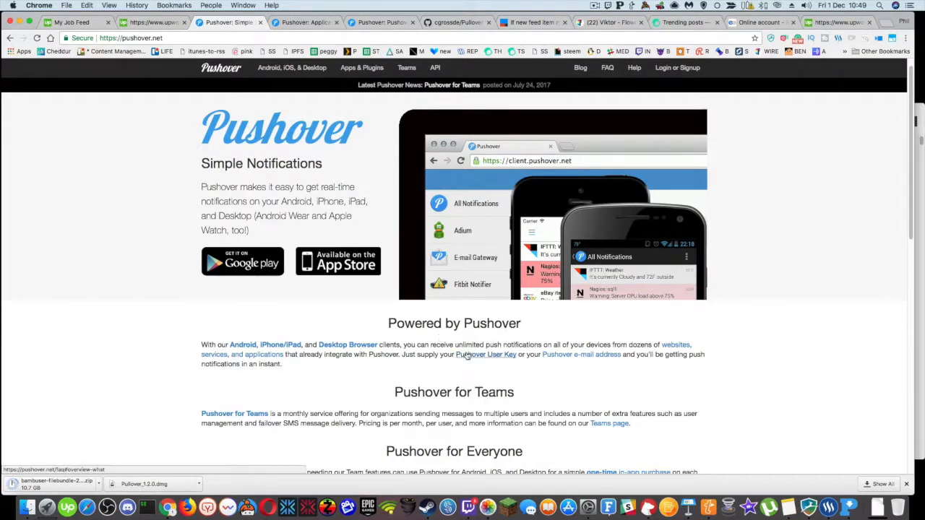
{"action": "scroll", "scroll_direction": "down", "scroll_amount": 3}
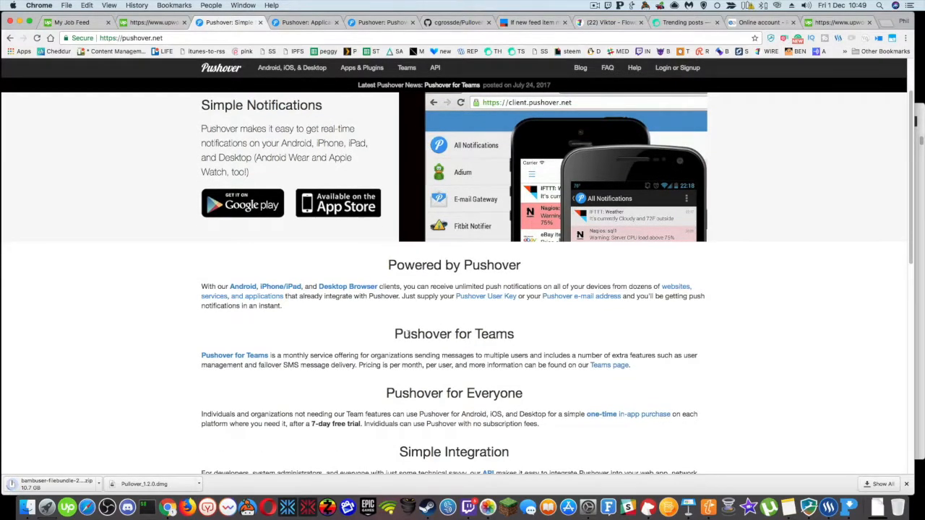
{"action": "scroll", "scroll_direction": "down", "scroll_amount": 3}
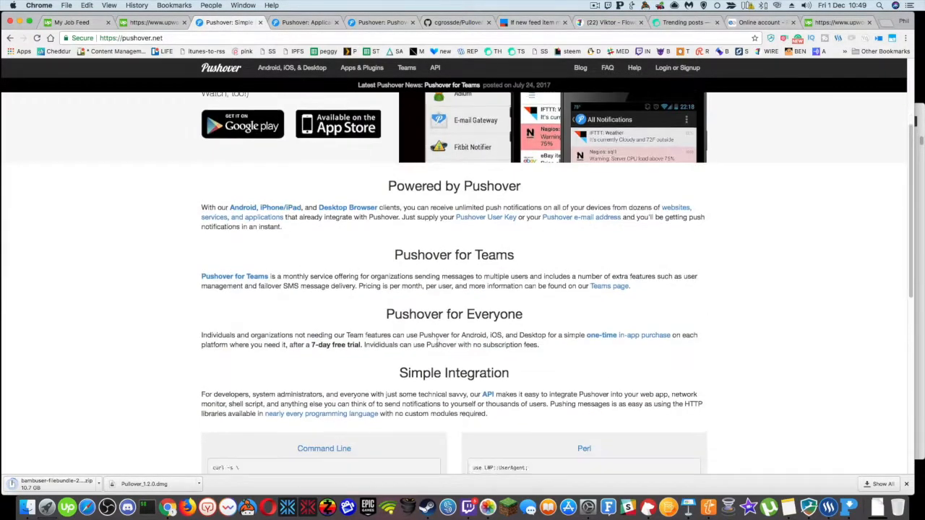
{"action": "scroll", "scroll_direction": "up", "scroll_amount": 3}
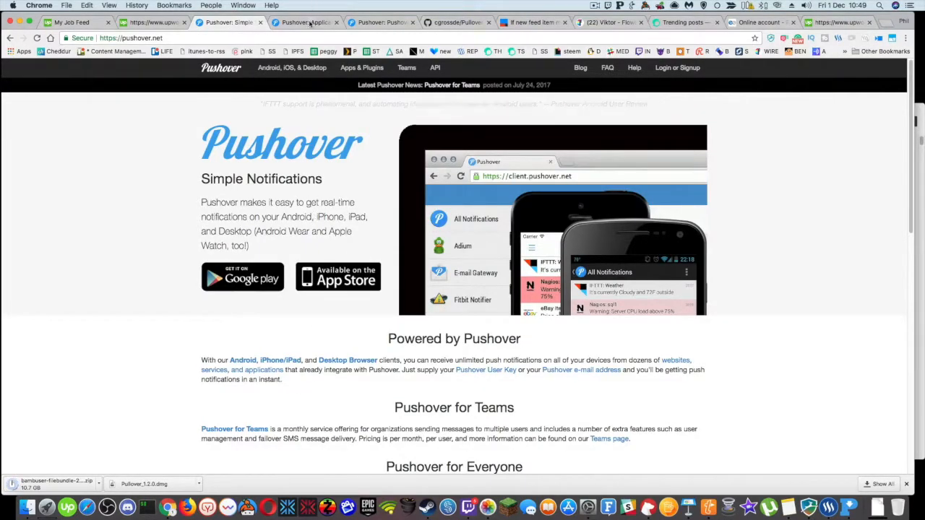
- Read the Pullover README features on GitHub, then return to the IFTTT applet page
{"action": "left_click", "coordinate": [455, 23]}
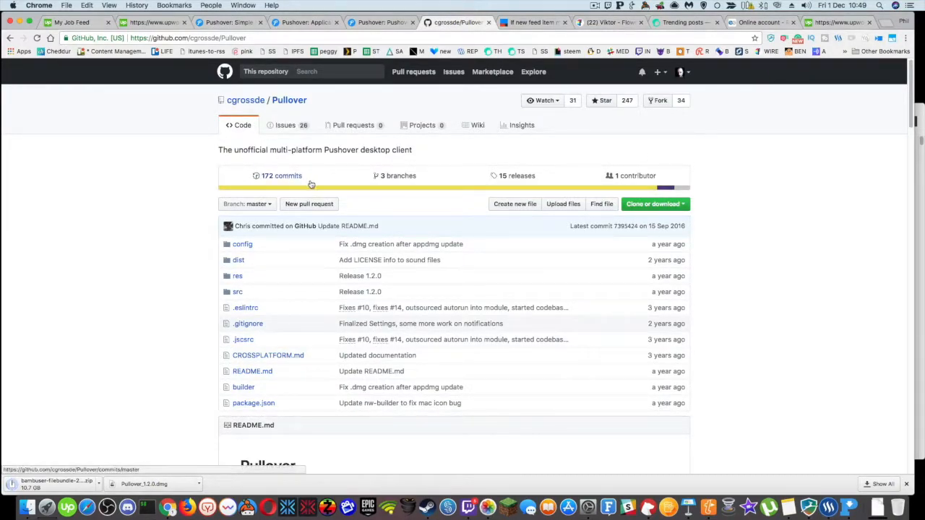
{"action": "scroll", "scroll_direction": "down", "scroll_amount": 3}
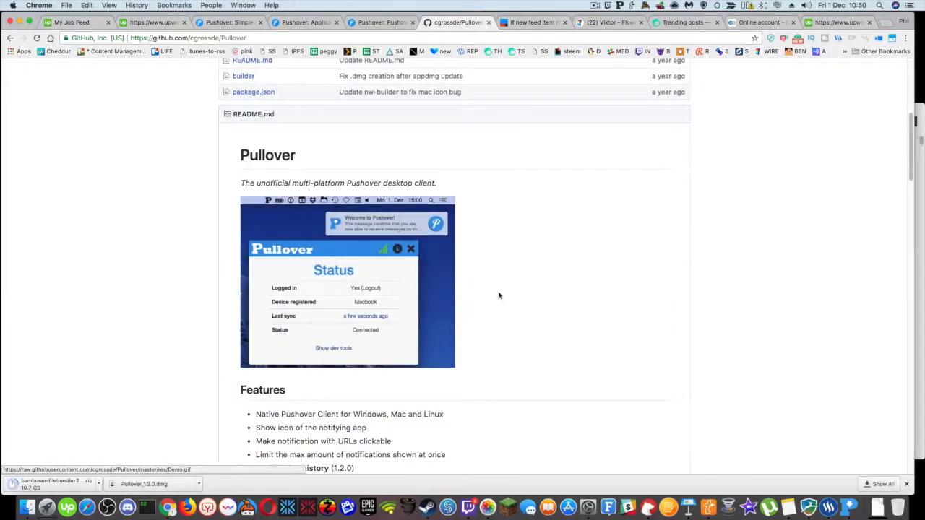
{"action": "scroll", "scroll_direction": "down", "scroll_amount": 3}
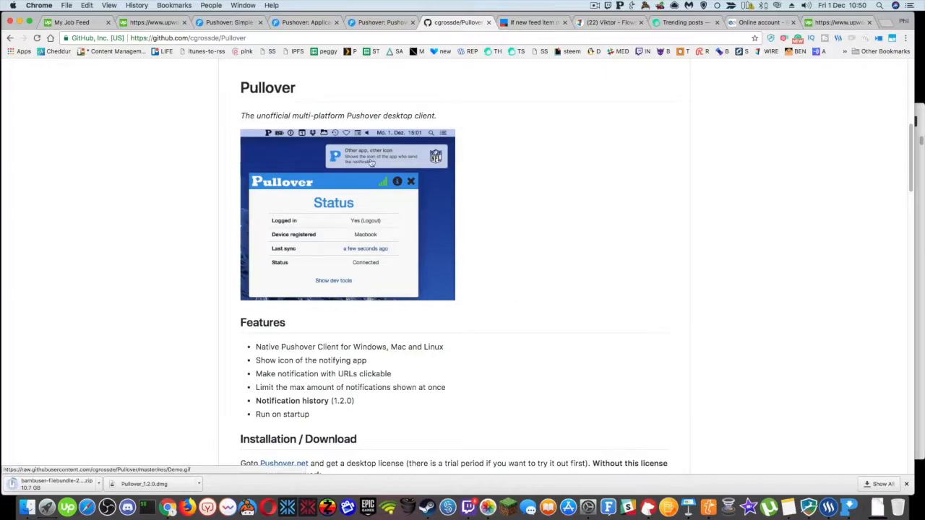
{"action": "mouse_move", "coordinate": [485, 109]}
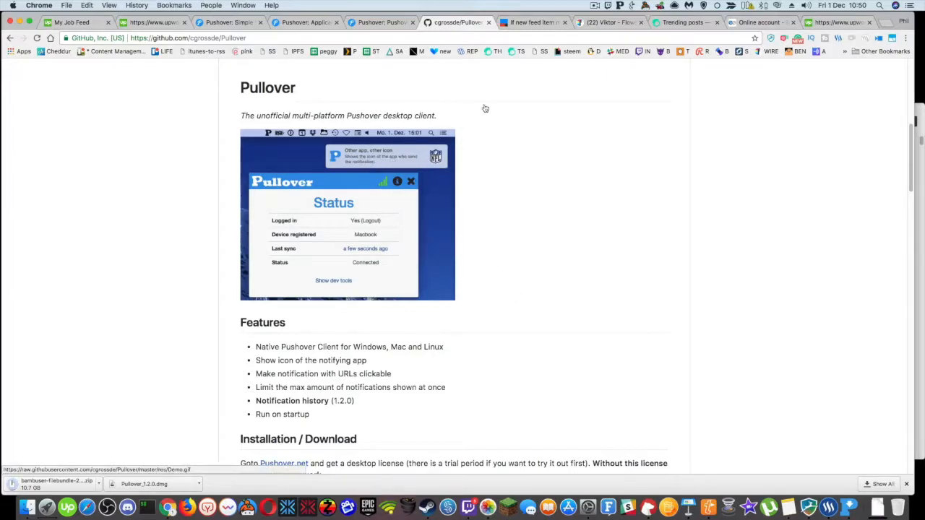
{"action": "left_click", "coordinate": [532, 23]}
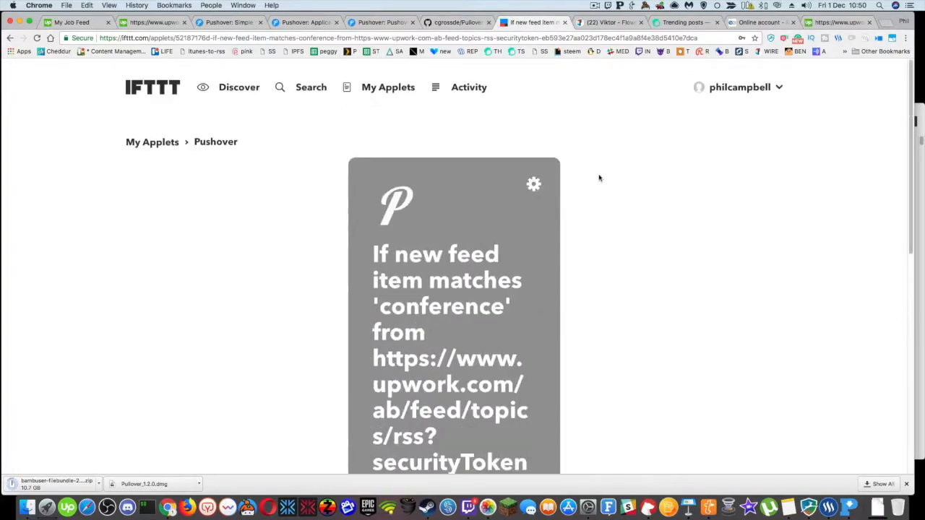
{"action": "mouse_move", "coordinate": [556, 101]}
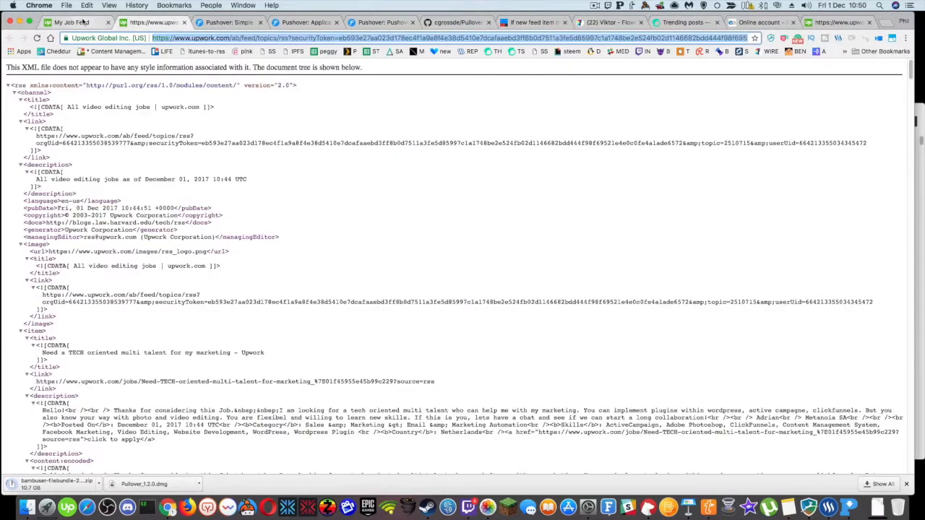
- Show the cinemagraph saved search on Upwork's job feed and reveal its RSS and Atom feed links
{"action": "left_click", "coordinate": [71, 23]}
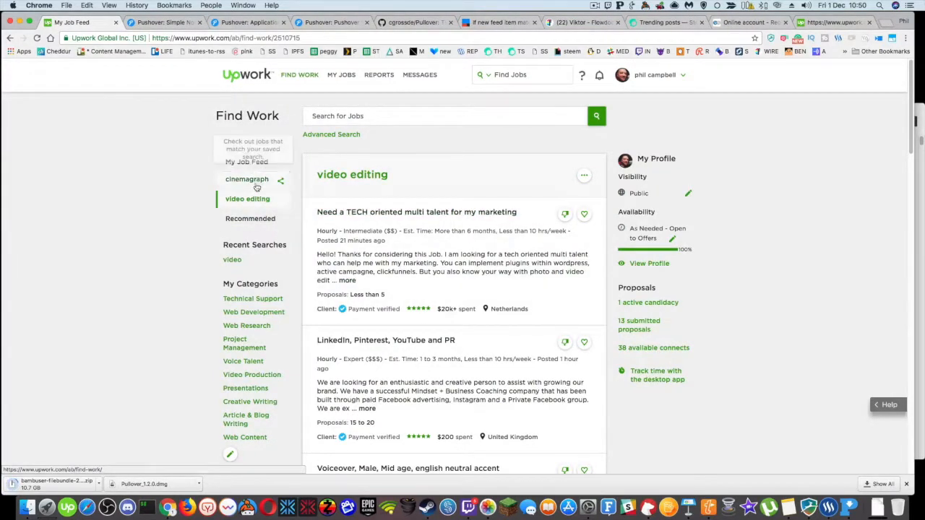
{"action": "left_click", "coordinate": [246, 180]}
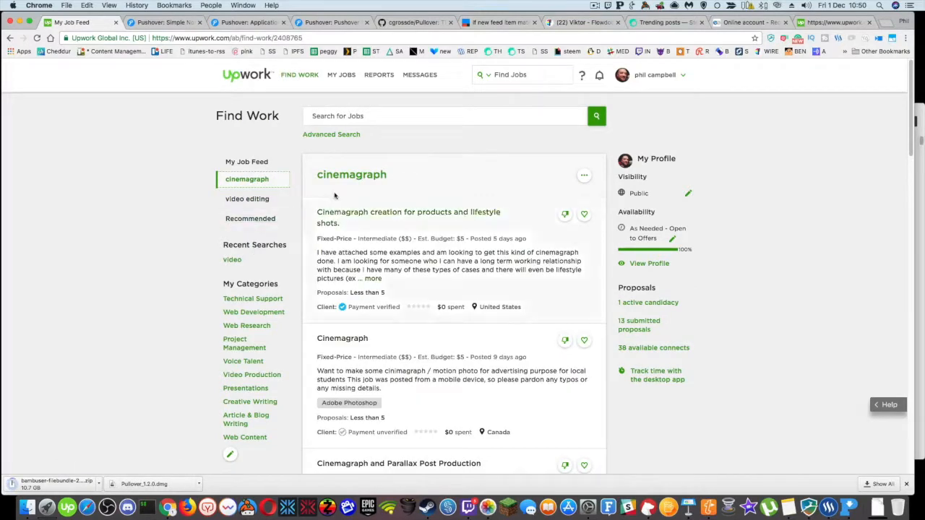
{"action": "mouse_move", "coordinate": [286, 240]}
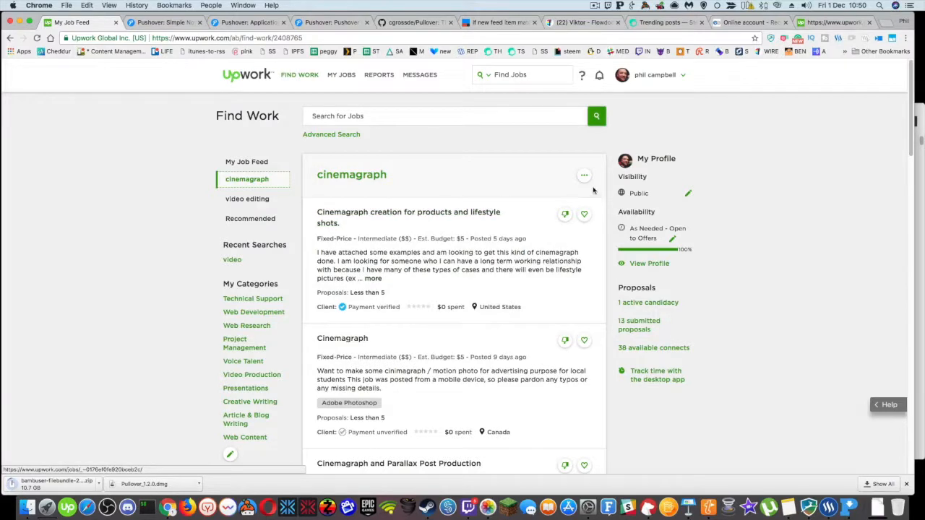
{"action": "left_click", "coordinate": [584, 175]}
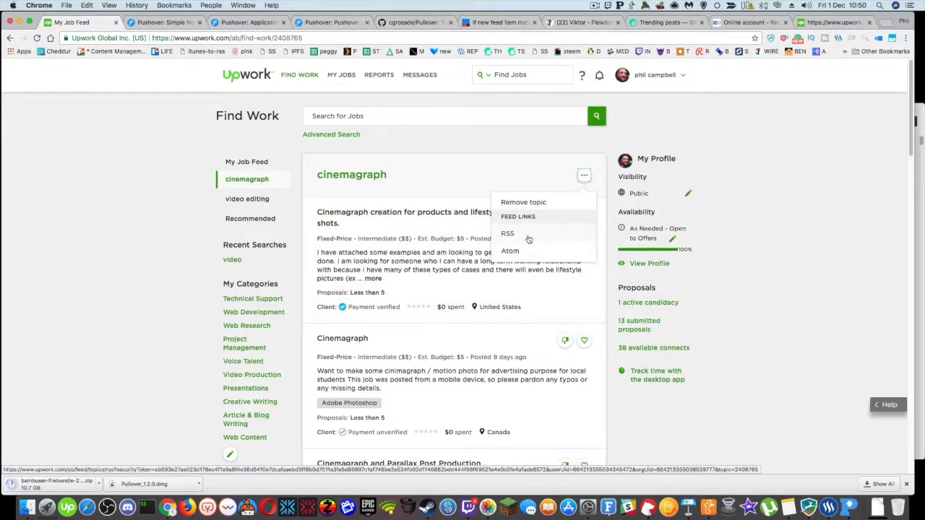
- View the cinemagraph search's RSS feed as raw XML in a new Chrome tab
{"action": "left_click", "coordinate": [507, 234]}
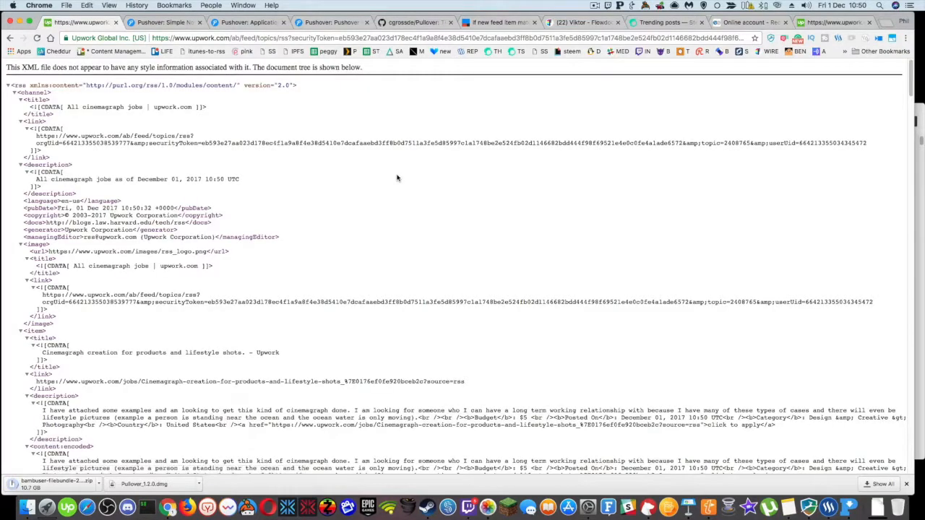
{"action": "mouse_move", "coordinate": [312, 188]}
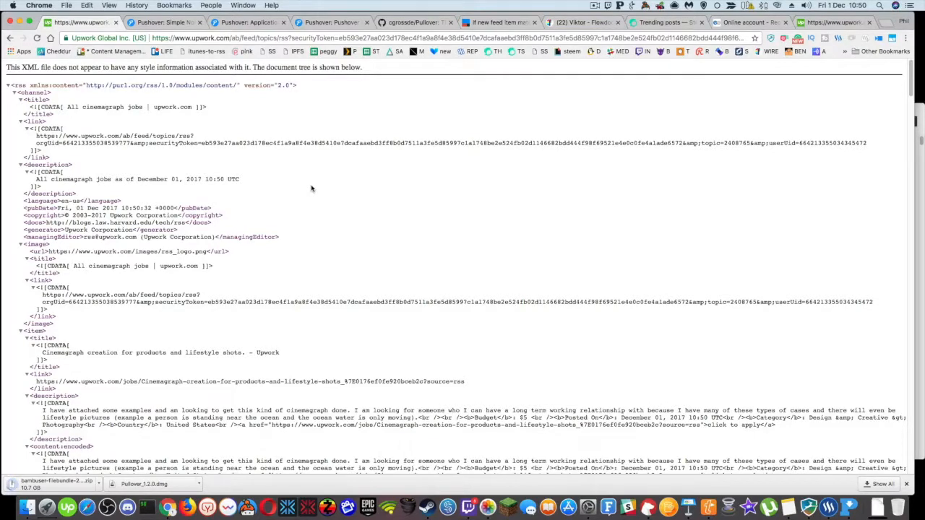
{"action": "mouse_move", "coordinate": [330, 223]}
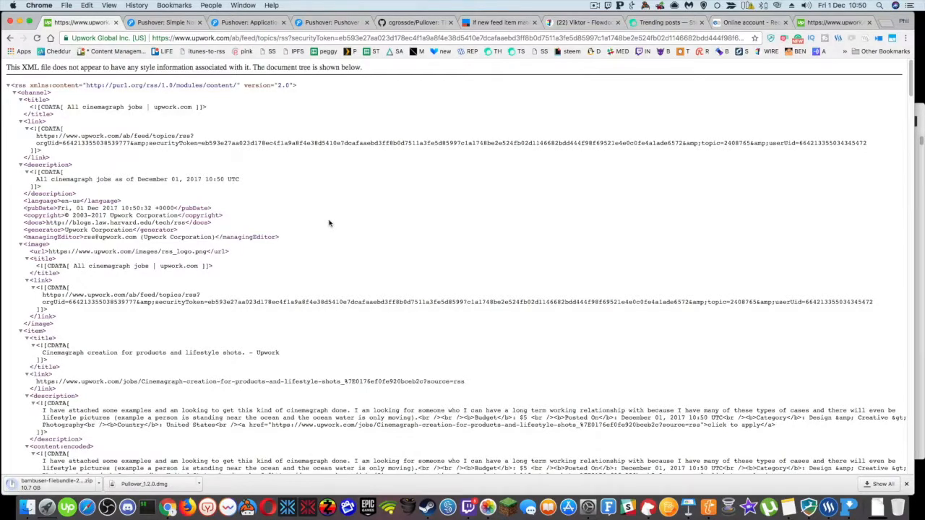
{"action": "scroll", "scroll_direction": "down", "scroll_amount": 3}
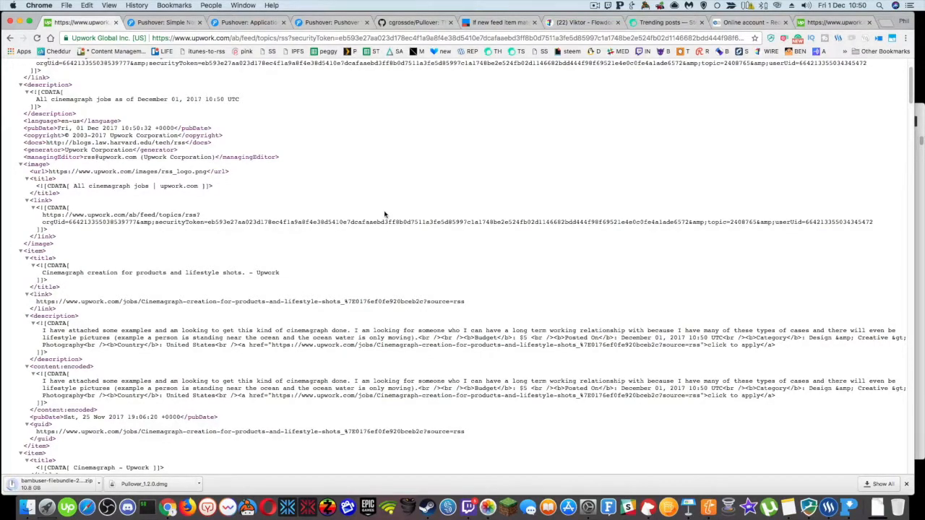
{"action": "scroll", "scroll_direction": "up", "scroll_amount": 3}
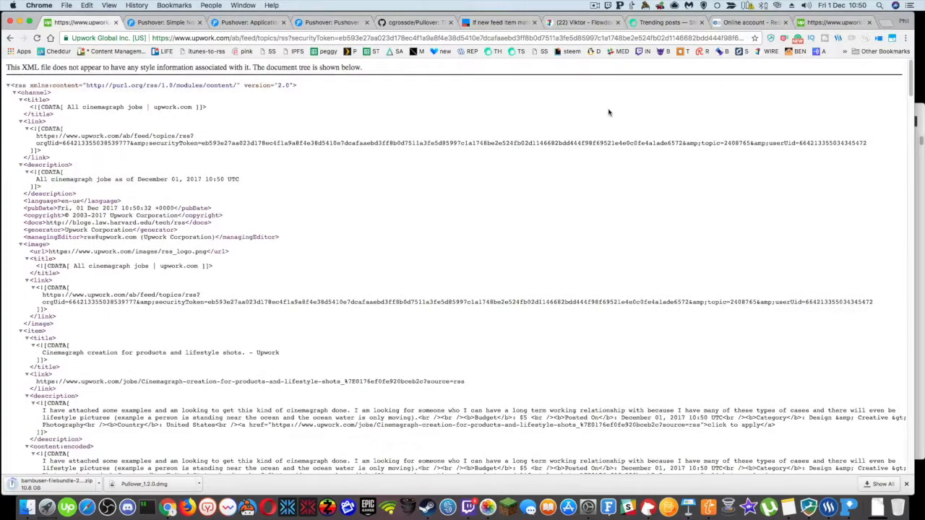
{"action": "mouse_move", "coordinate": [591, 113]}
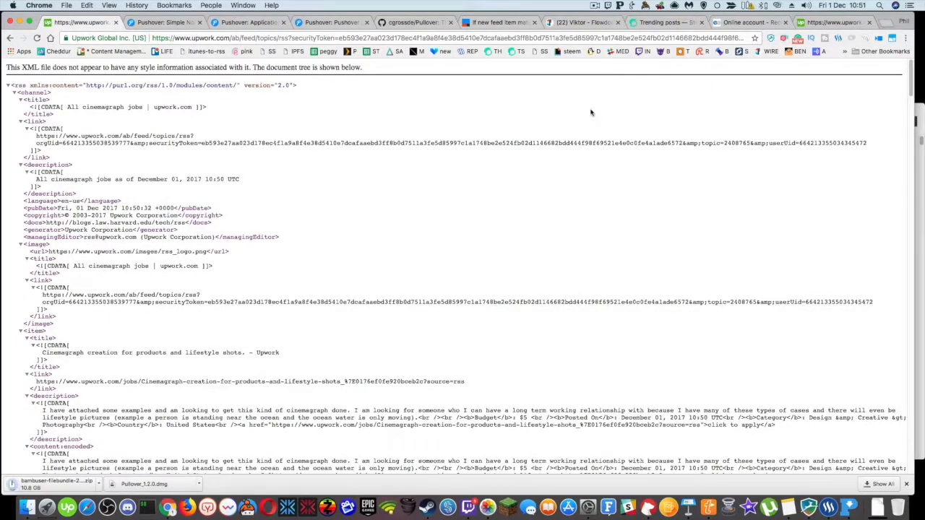
{"action": "mouse_move", "coordinate": [627, 127]}
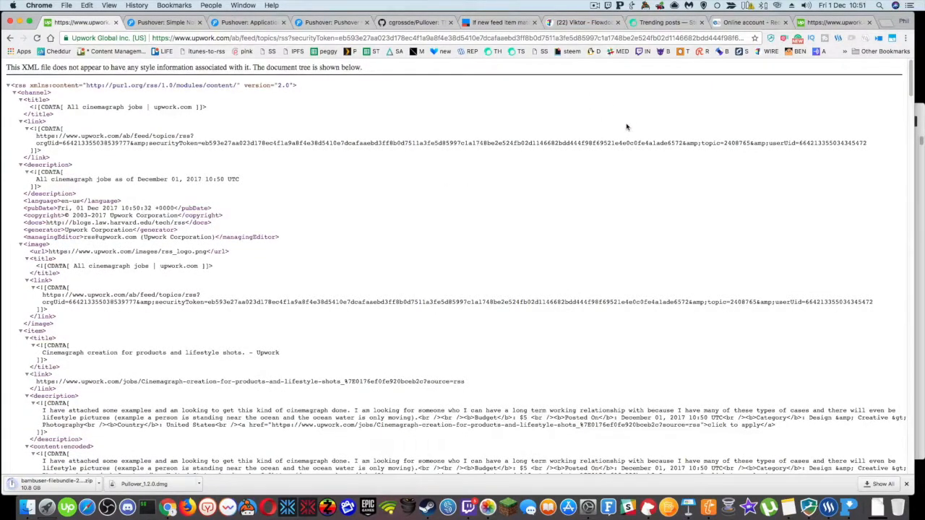